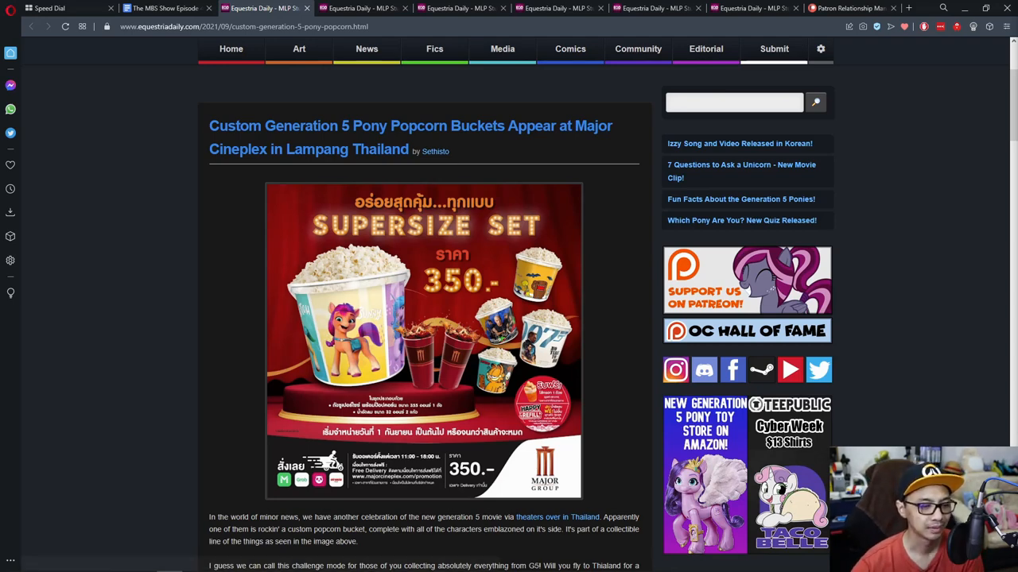
# Finish scrolling the current article, then switch to the Russia theater displays article and read down.
pyautogui.scroll(-3)
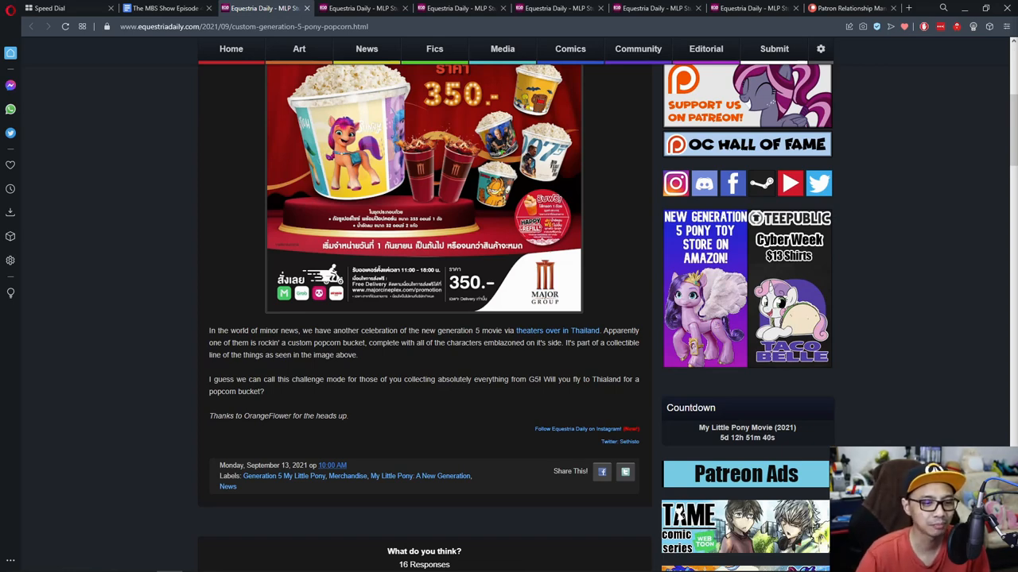
pyautogui.scroll(-3)
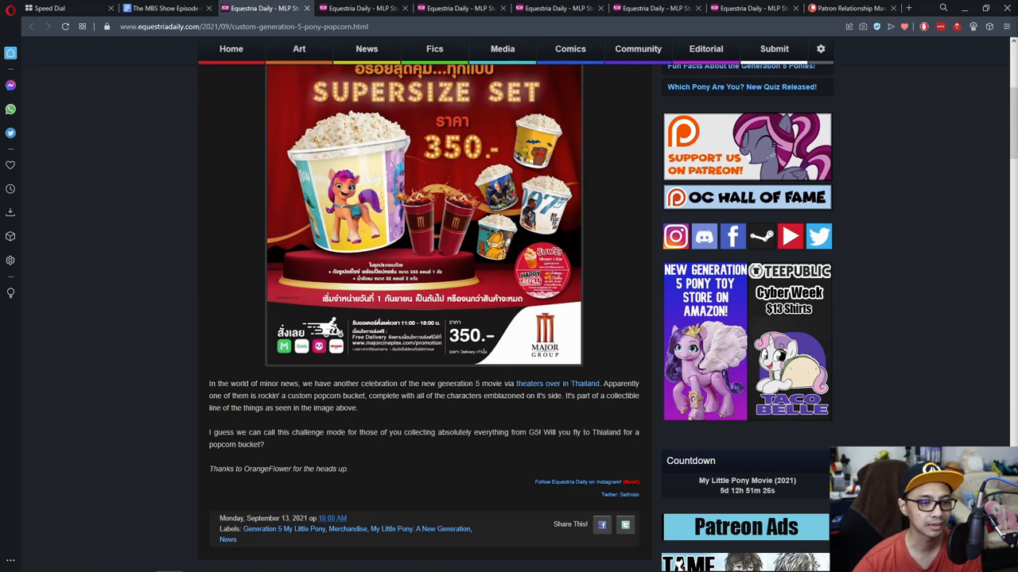
pyautogui.scroll(3)
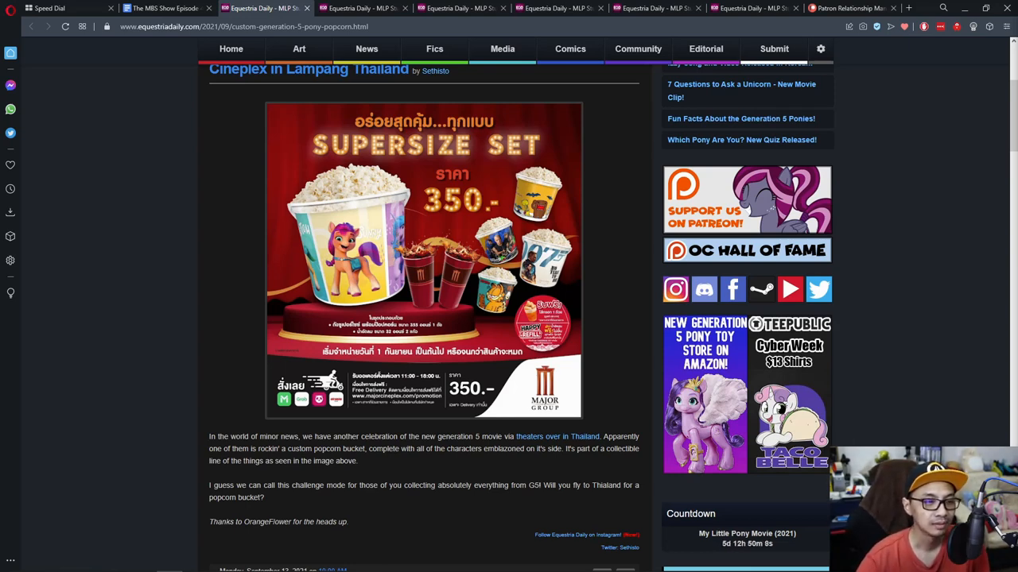
pyautogui.scroll(3)
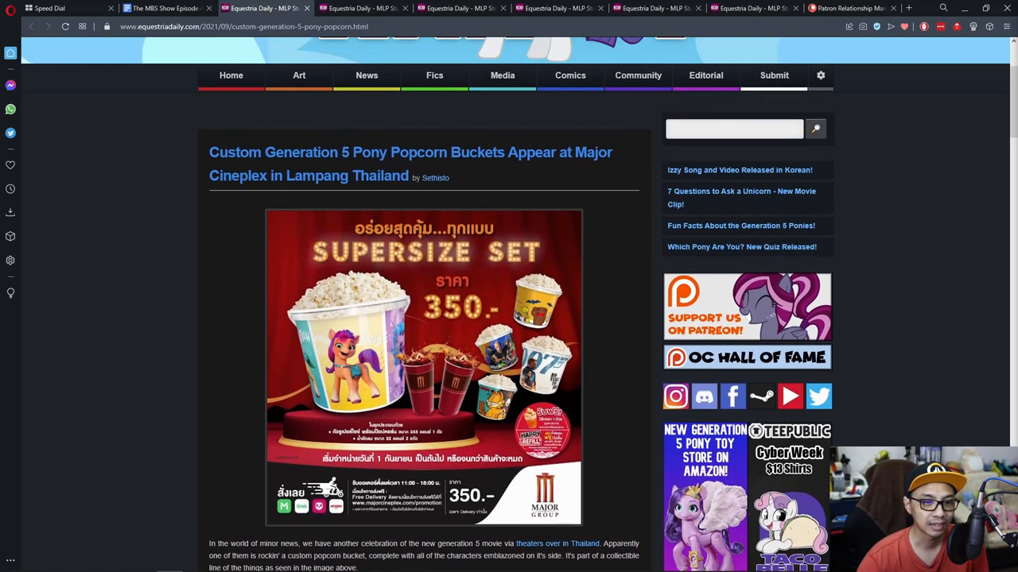
pyautogui.scroll(-3)
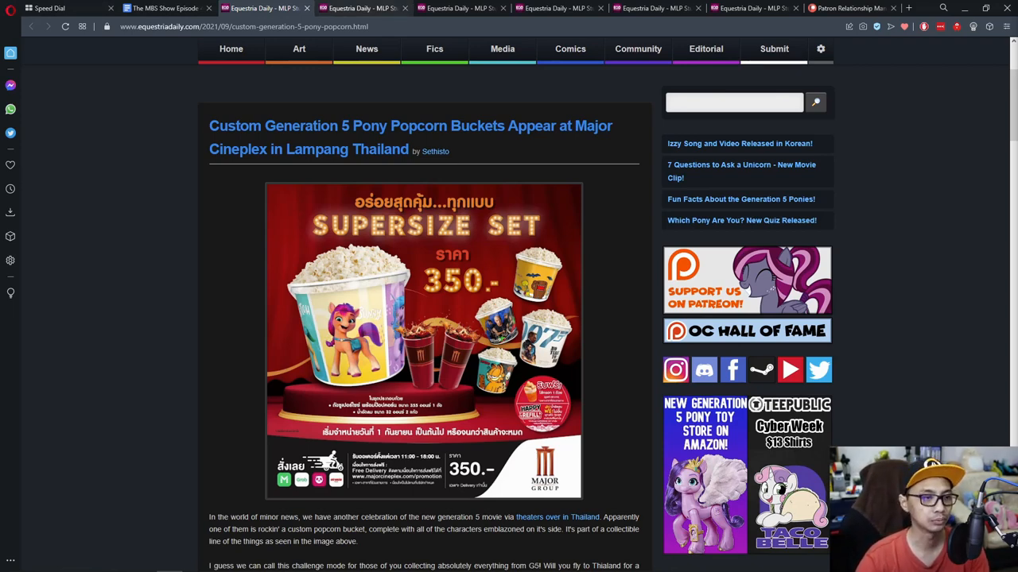
pyautogui.click(362, 8)
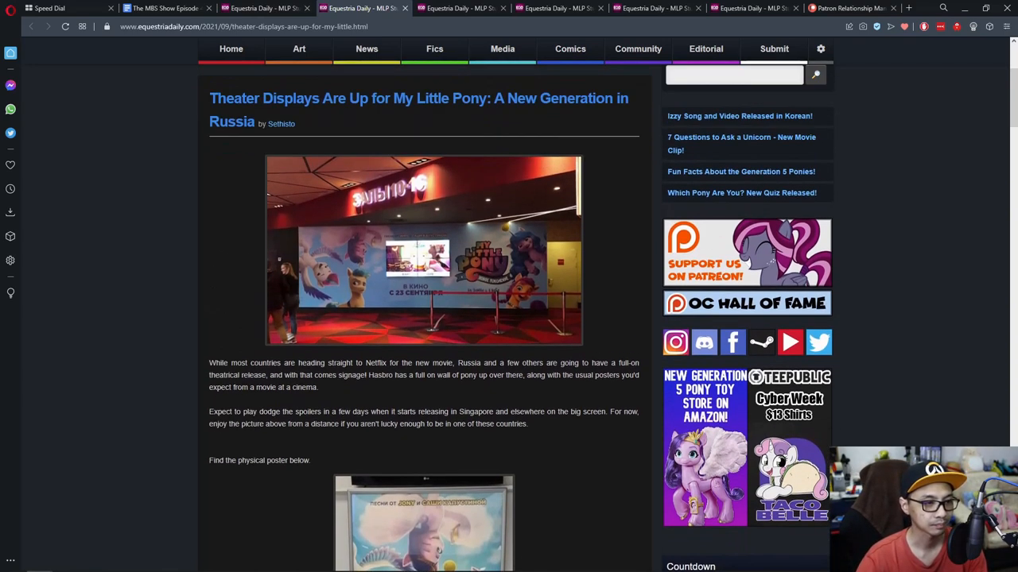
pyautogui.scroll(-3)
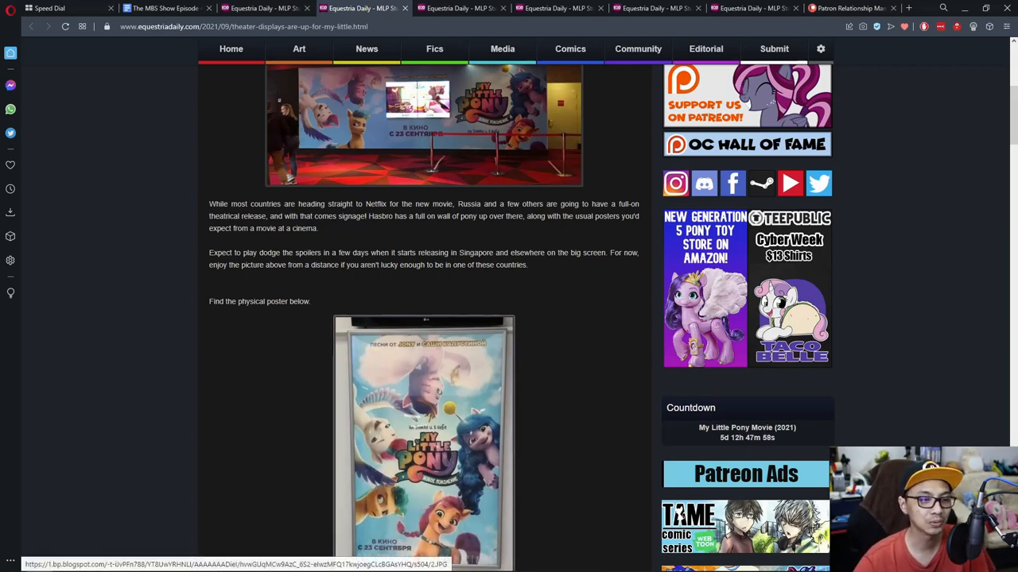
pyautogui.scroll(-3)
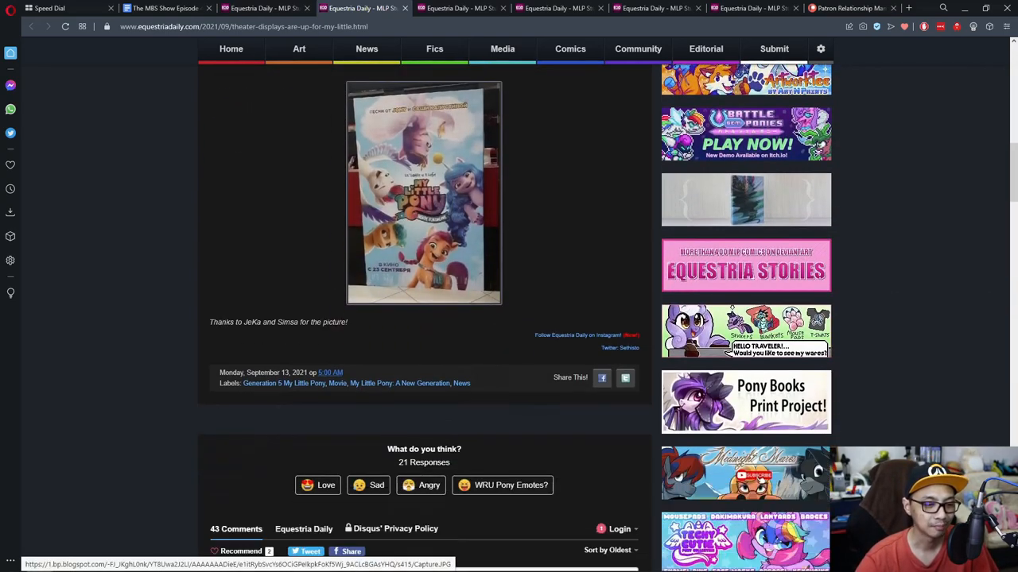
pyautogui.scroll(3)
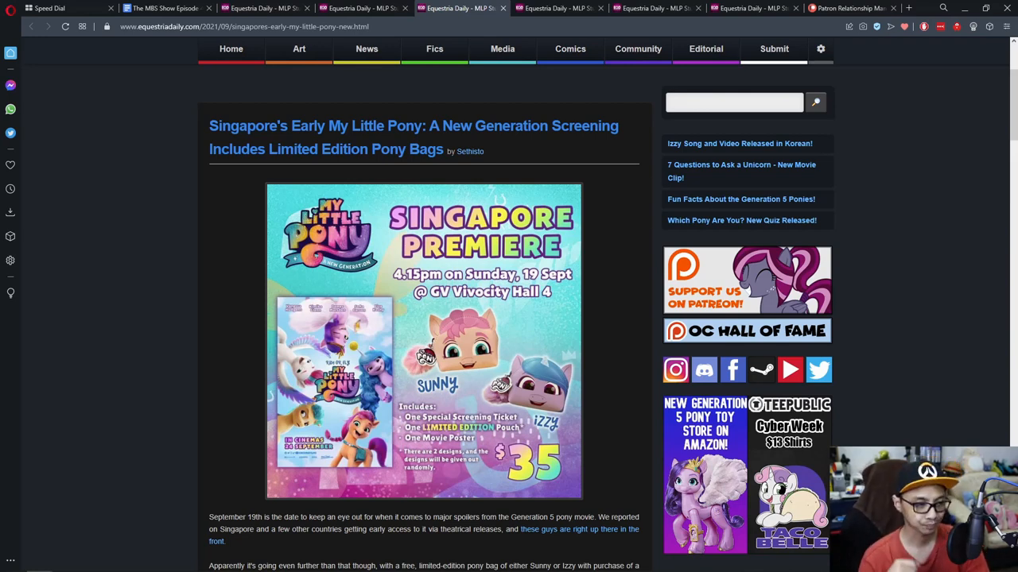
pyautogui.scroll(-3)
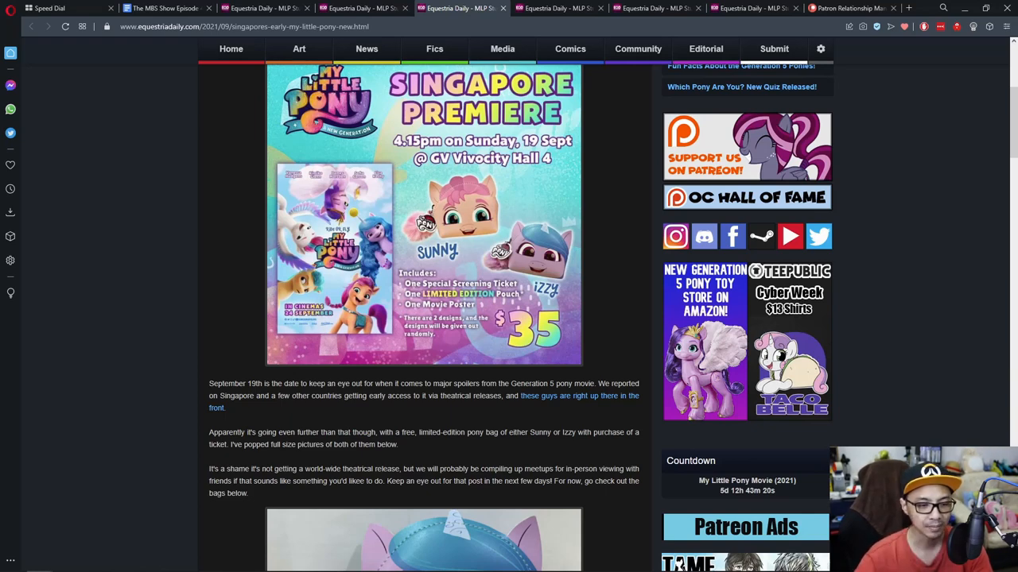
pyautogui.scroll(-3)
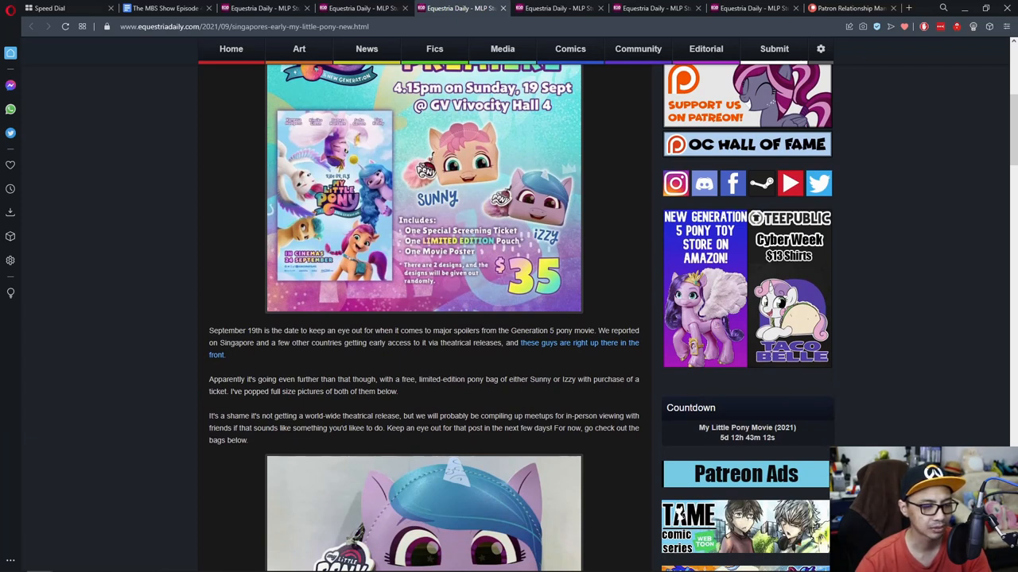
pyautogui.scroll(-3)
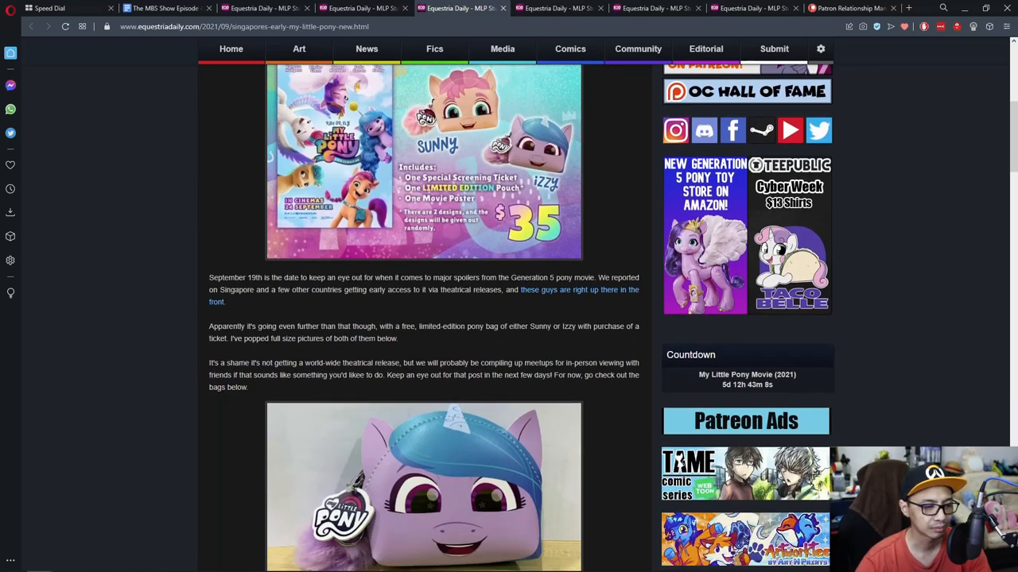
pyautogui.scroll(3)
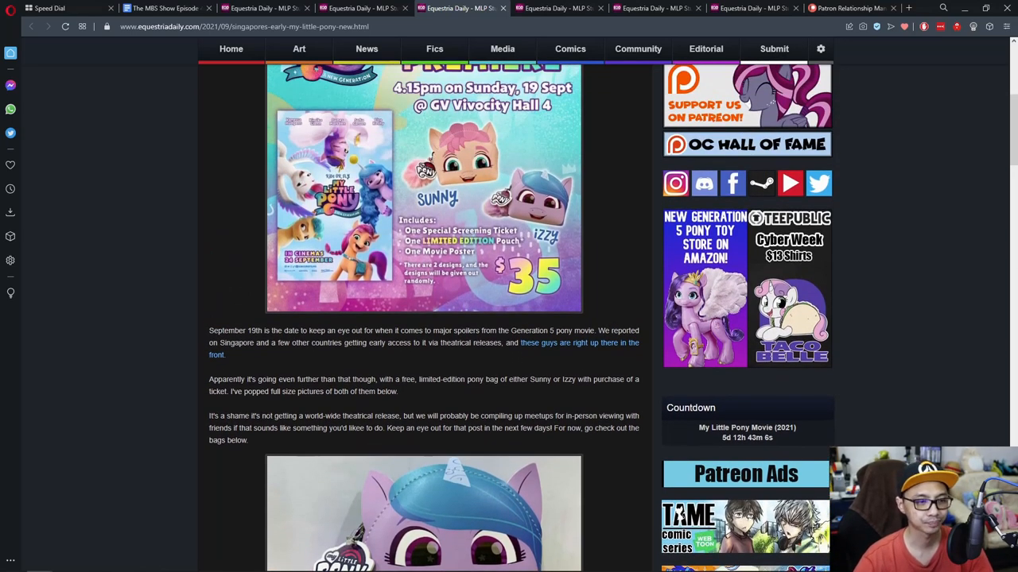
pyautogui.scroll(3)
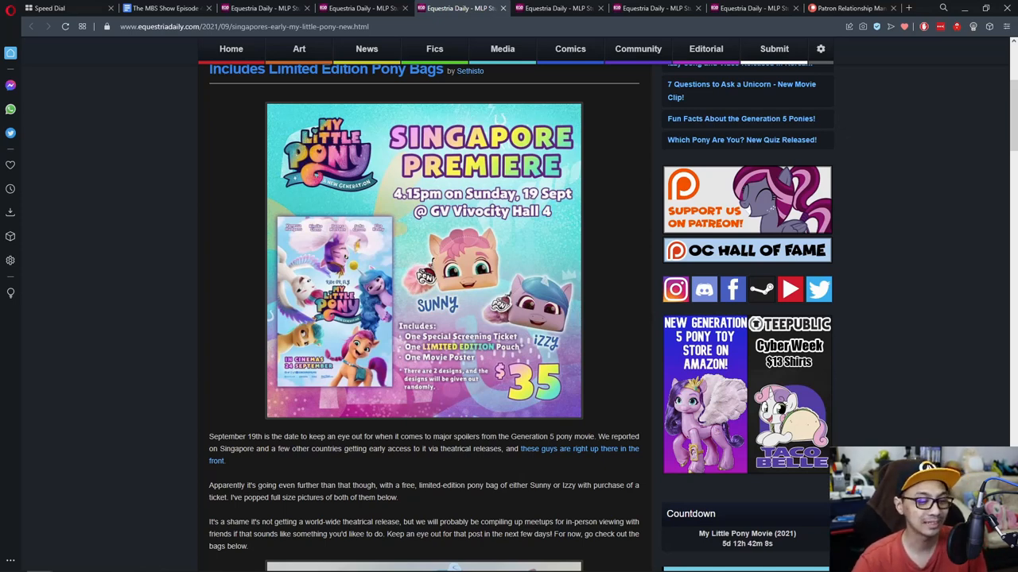
pyautogui.scroll(-3)
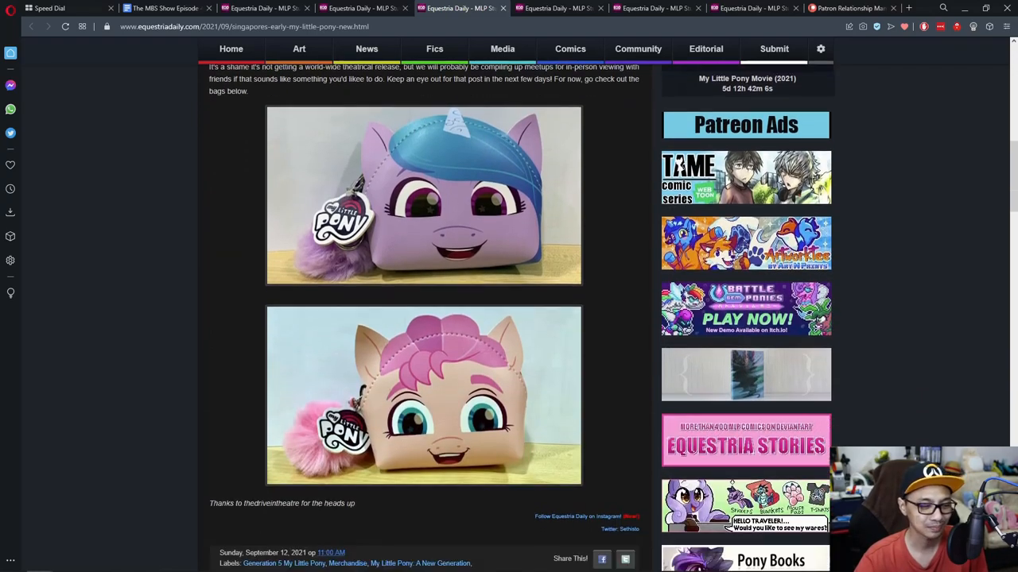
pyautogui.scroll(3)
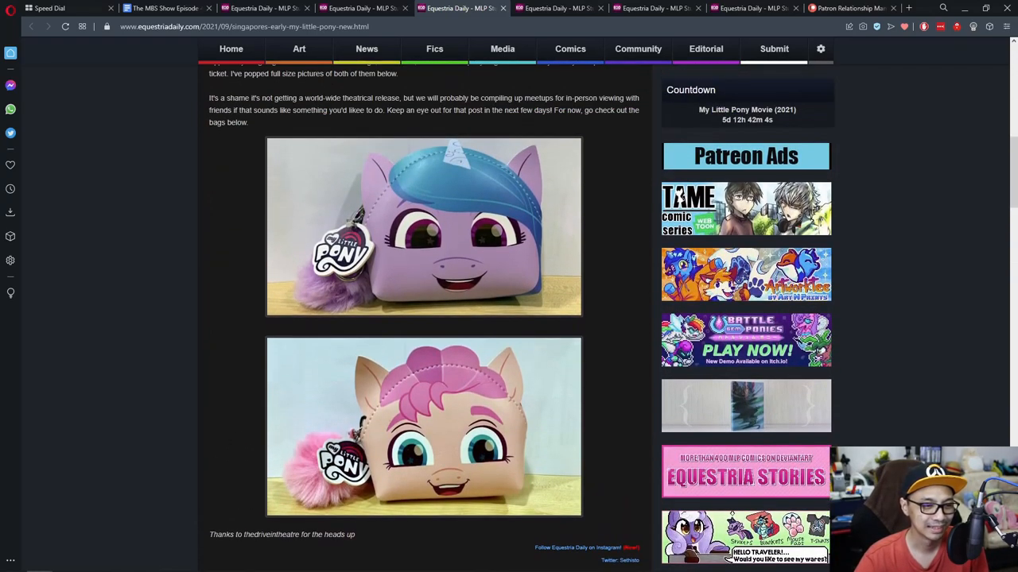
pyautogui.scroll(3)
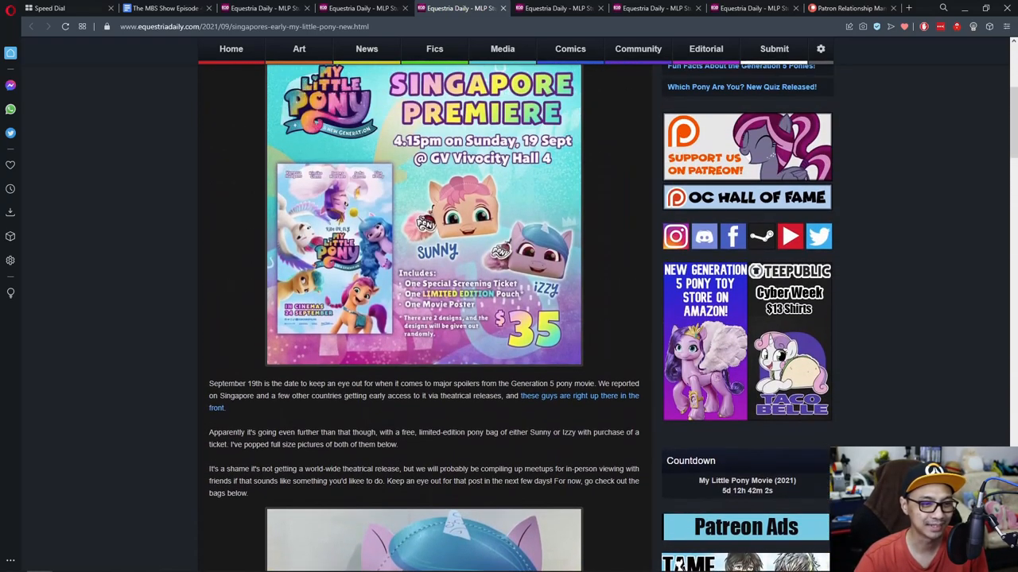
pyautogui.scroll(-3)
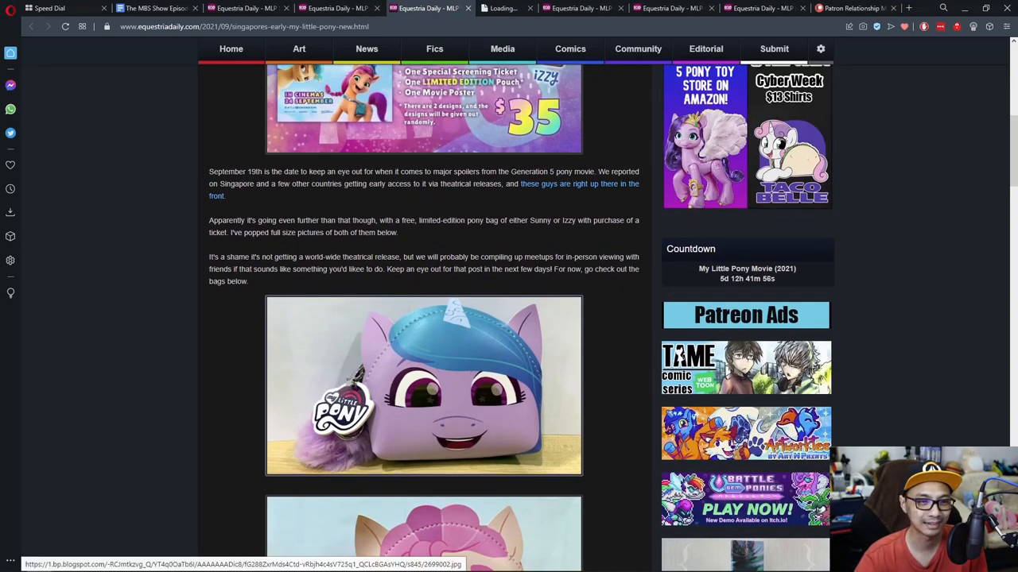
pyautogui.click(424, 386)
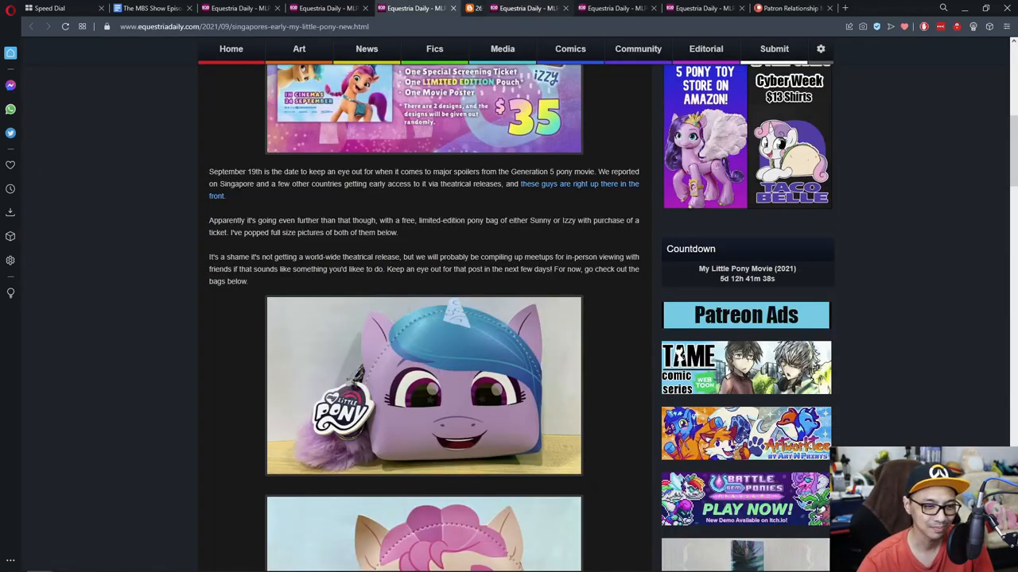
pyautogui.scroll(3)
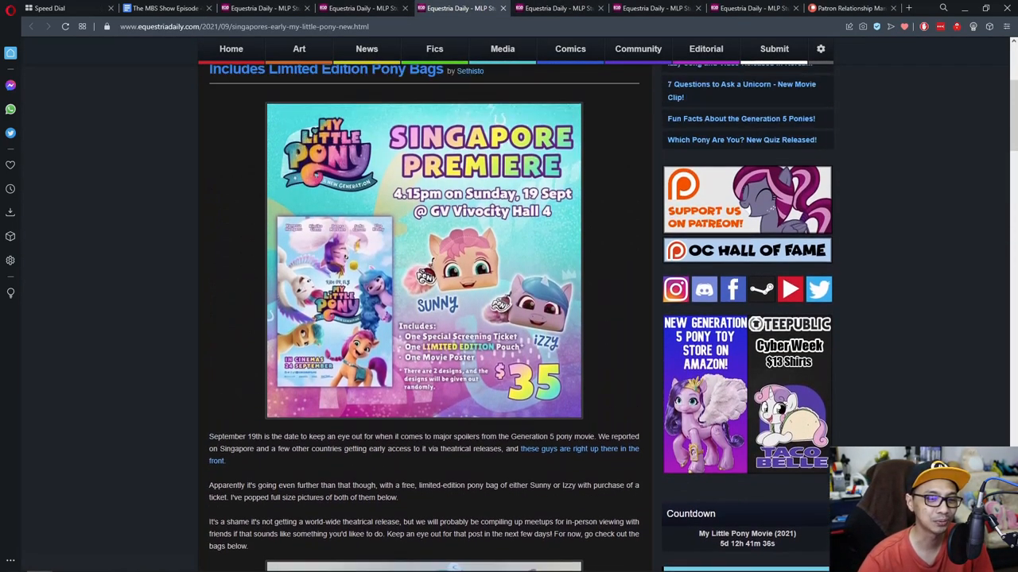
pyautogui.scroll(3)
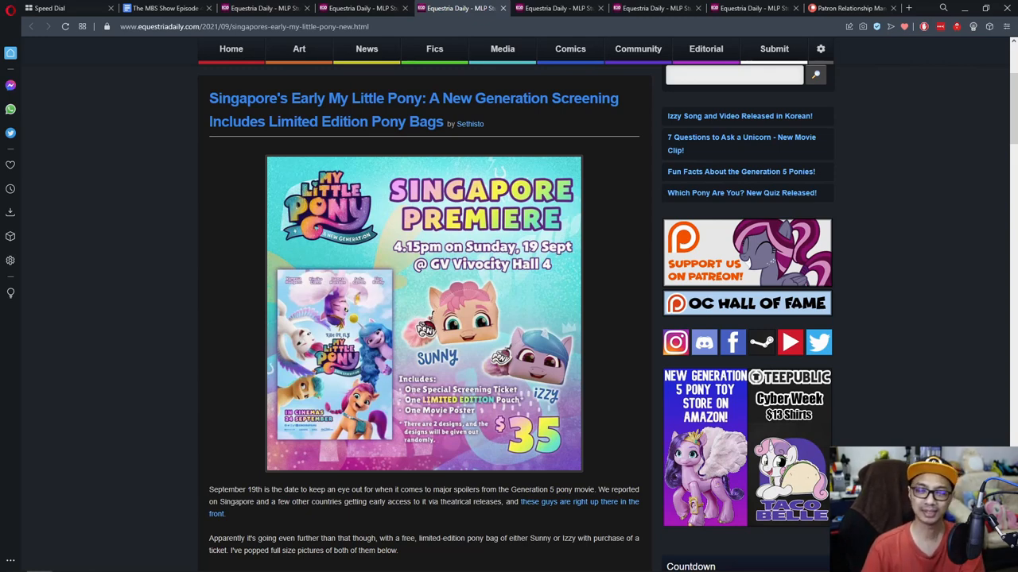
pyautogui.moveTo(424, 310)
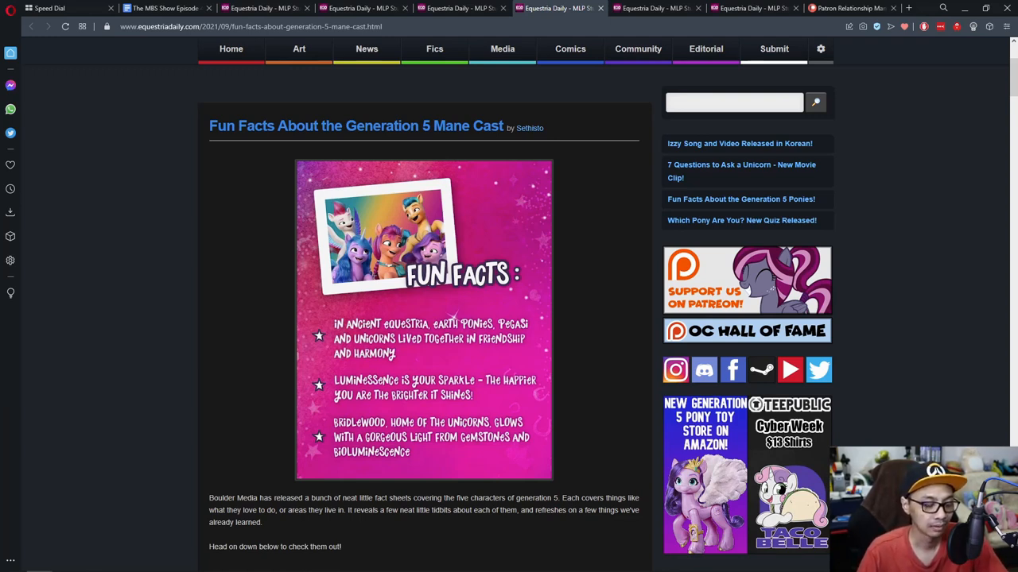
# Scroll past the Generation 5 article's introduction to Pipp's purple fun-facts sheet.
pyautogui.scroll(-3)
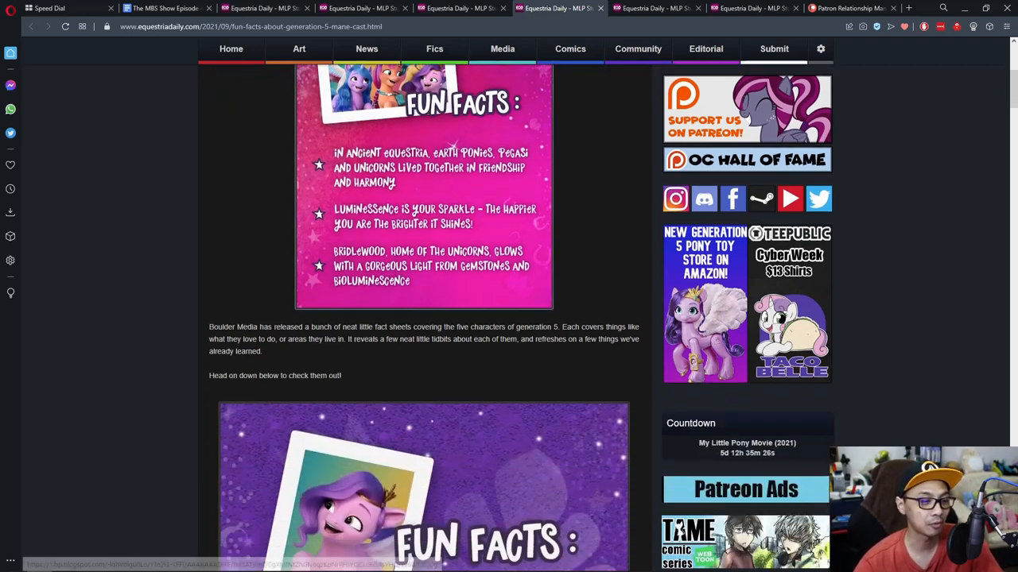
pyautogui.scroll(-3)
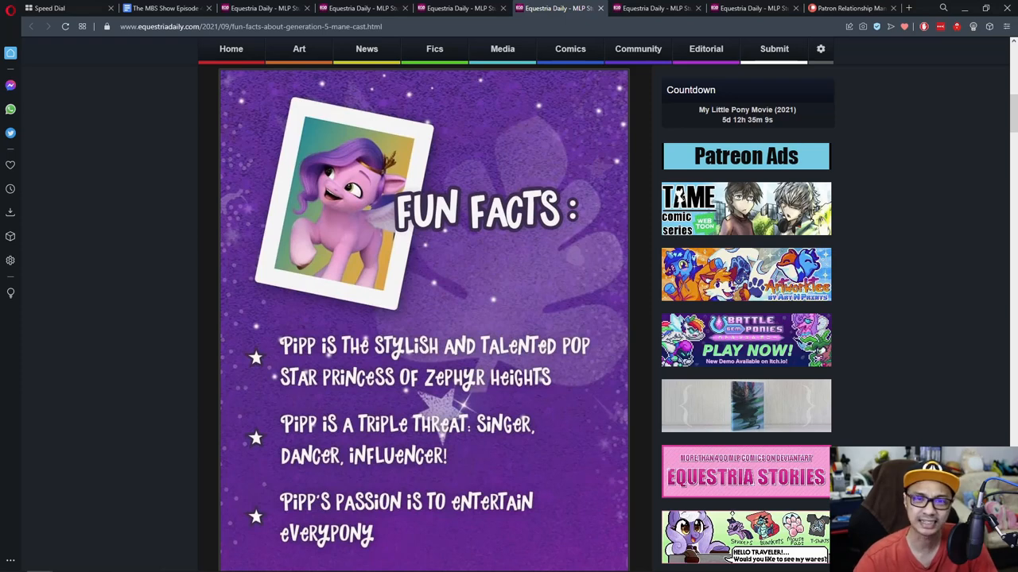
pyautogui.scroll(-3)
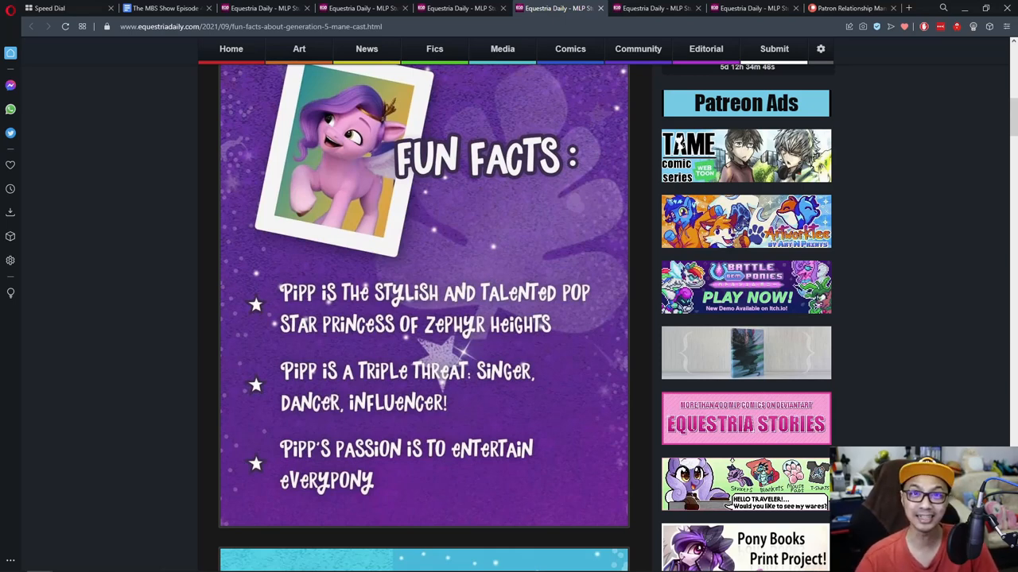
pyautogui.scroll(-3)
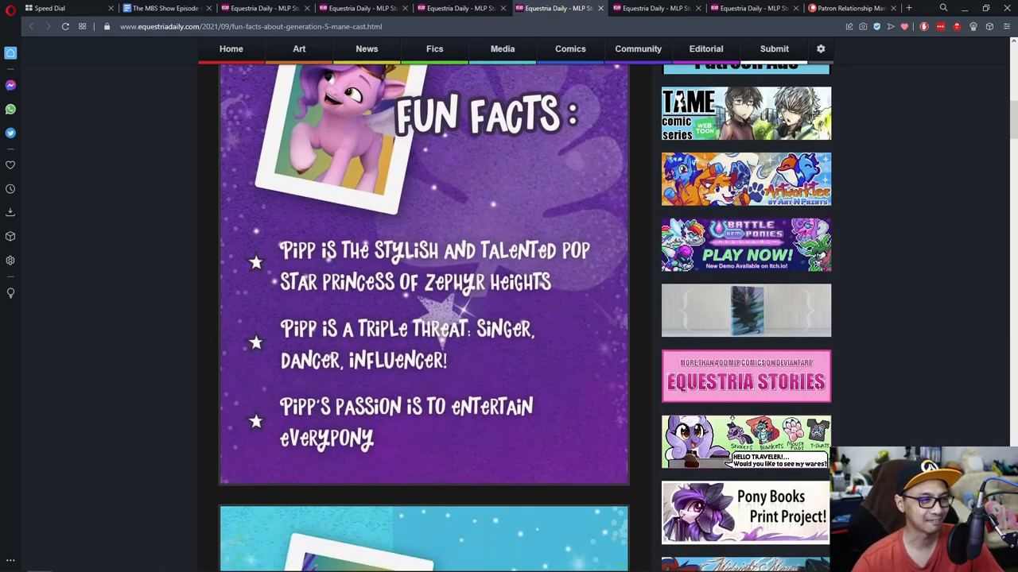
pyautogui.scroll(3)
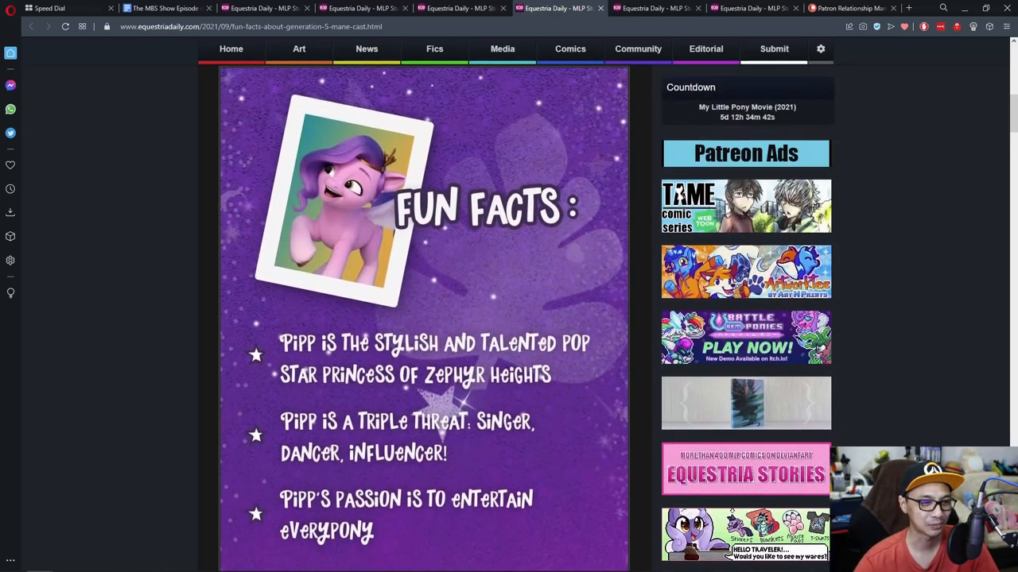
pyautogui.scroll(-3)
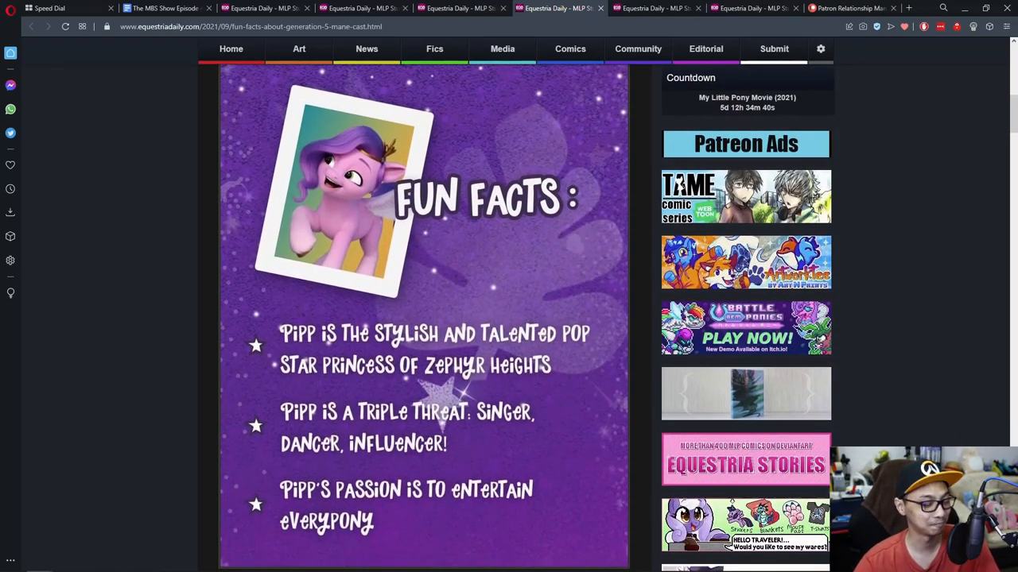
pyautogui.scroll(-3)
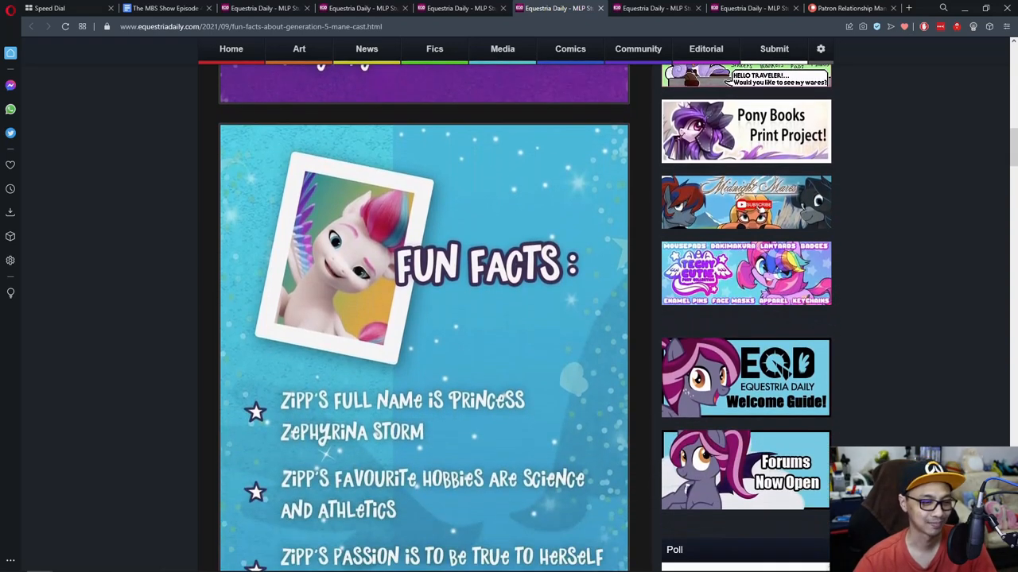
pyautogui.scroll(-3)
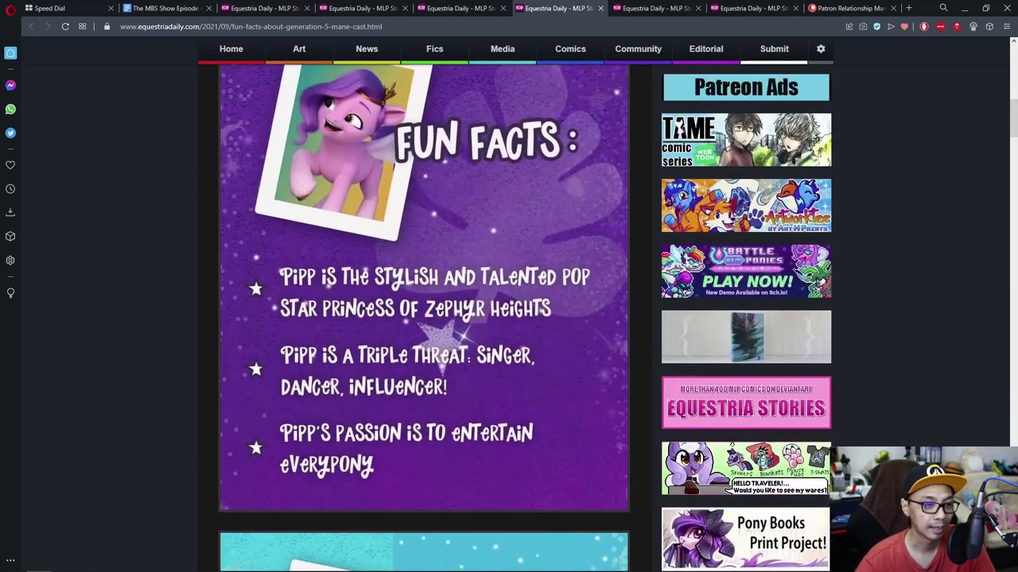
pyautogui.scroll(-3)
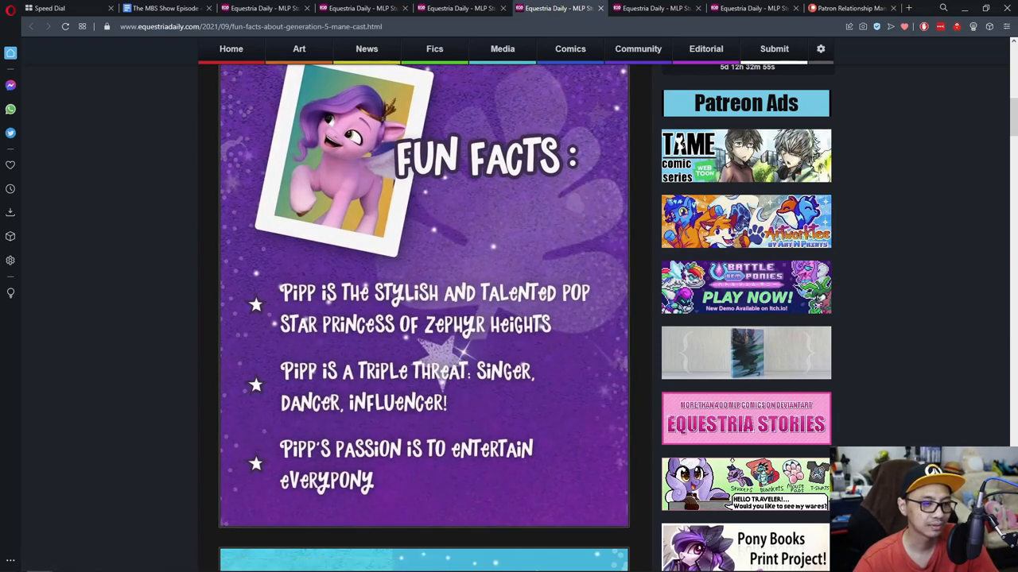
pyautogui.scroll(3)
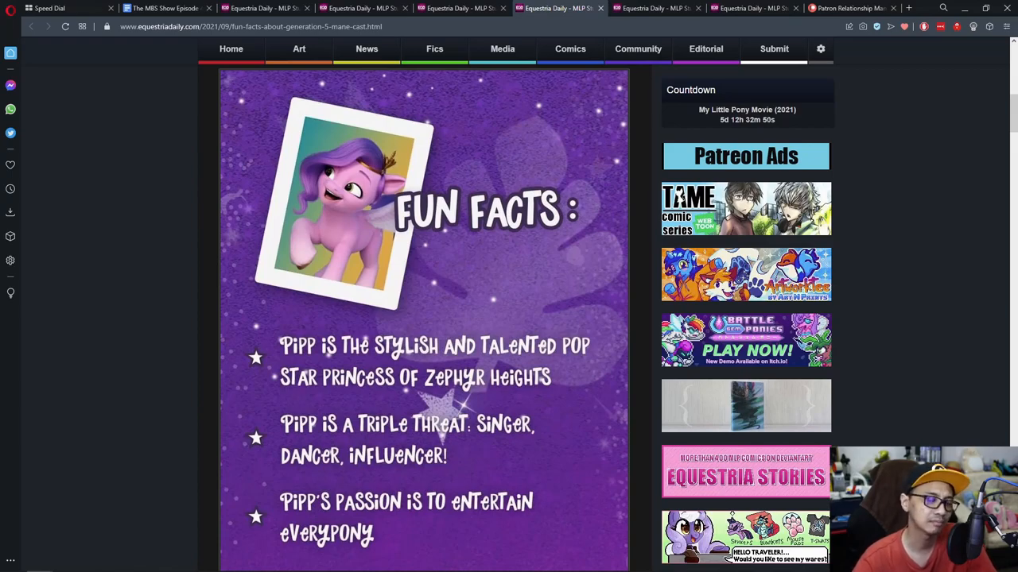
pyautogui.scroll(-3)
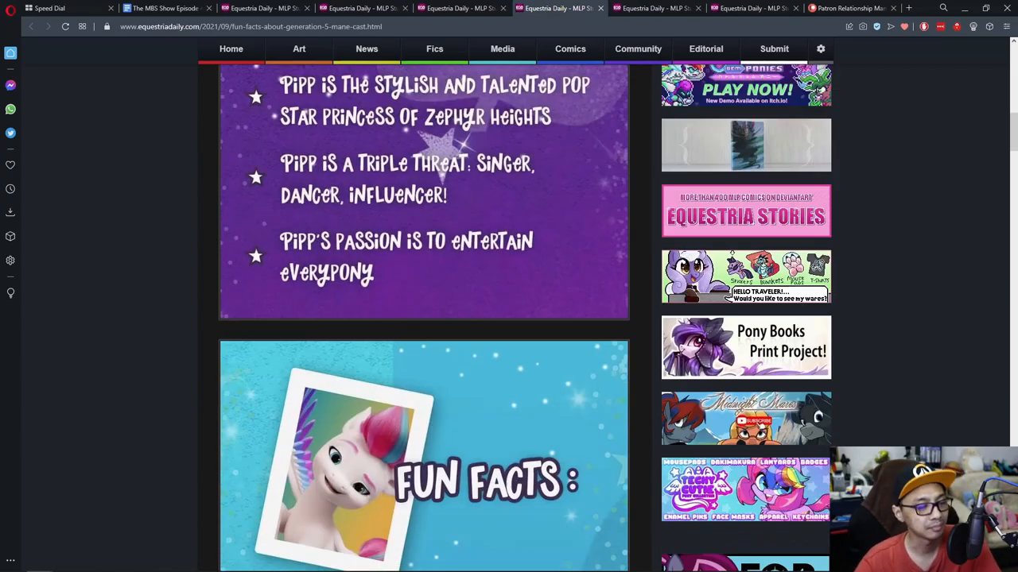
pyautogui.scroll(-3)
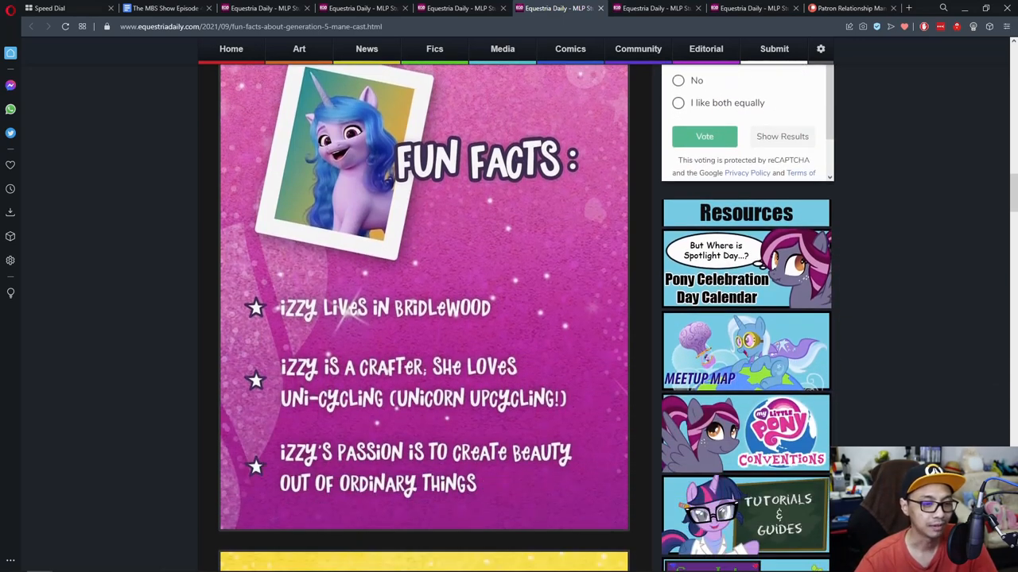
pyautogui.scroll(3)
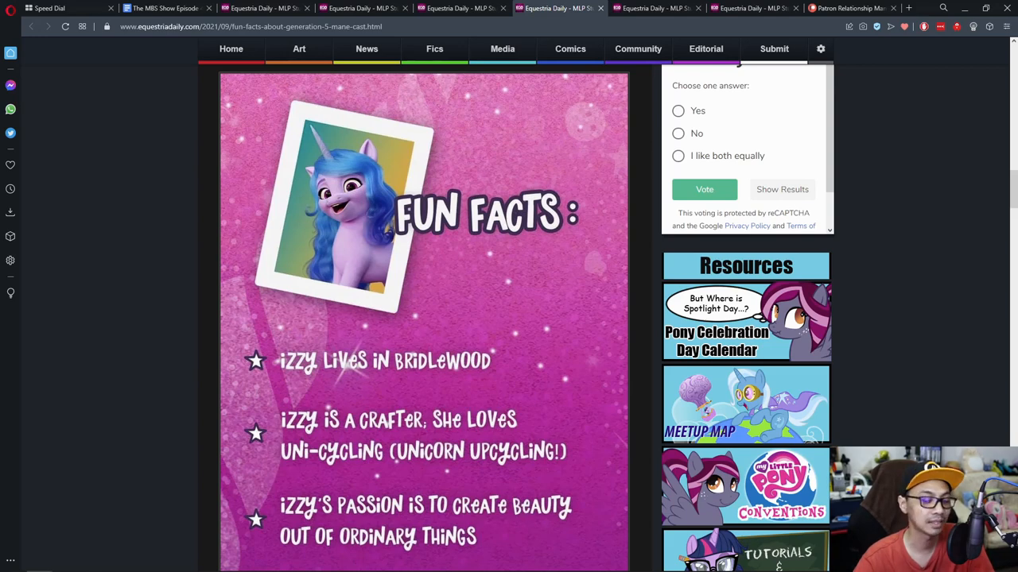
pyautogui.scroll(-3)
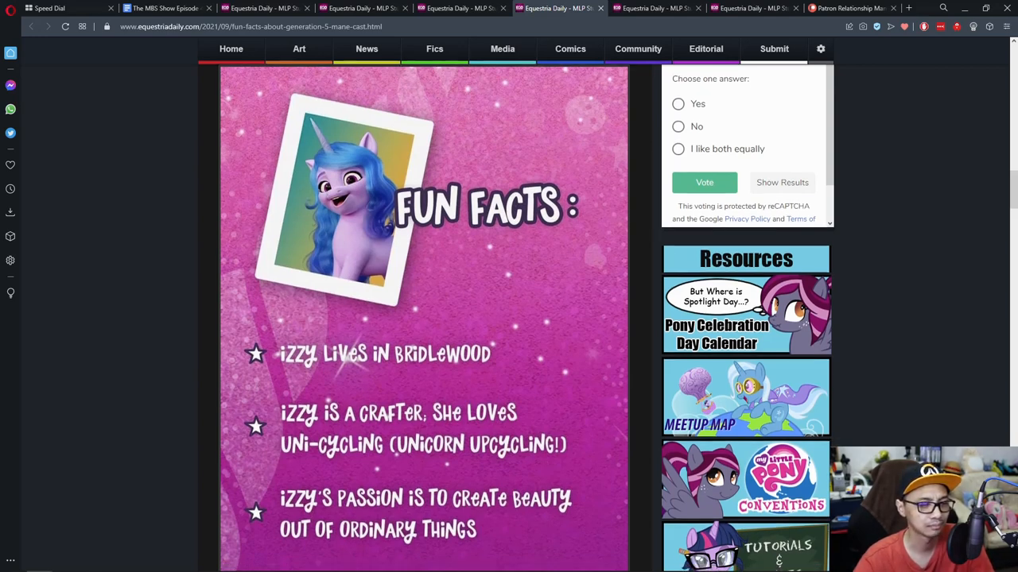
pyautogui.scroll(-3)
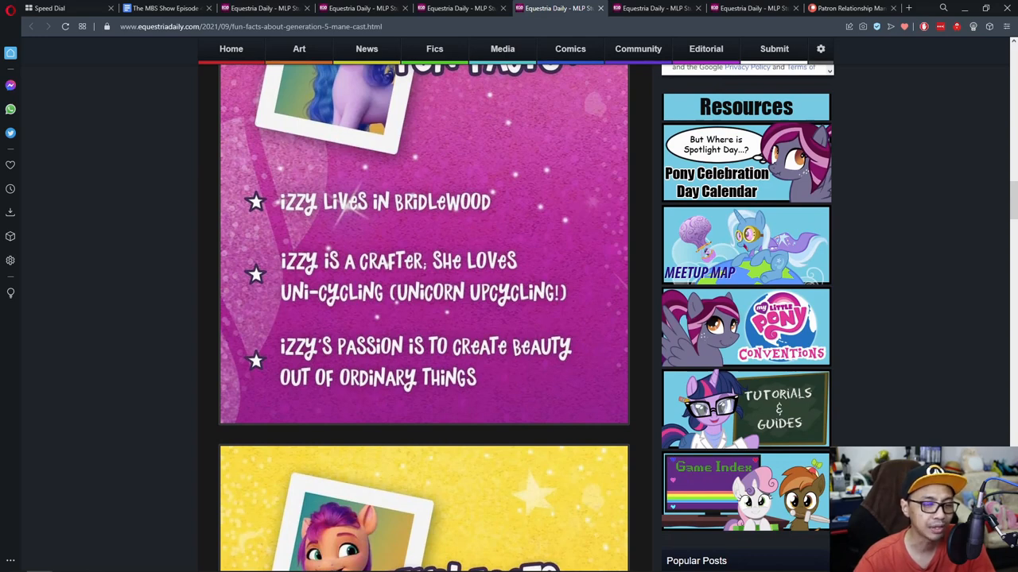
pyautogui.scroll(3)
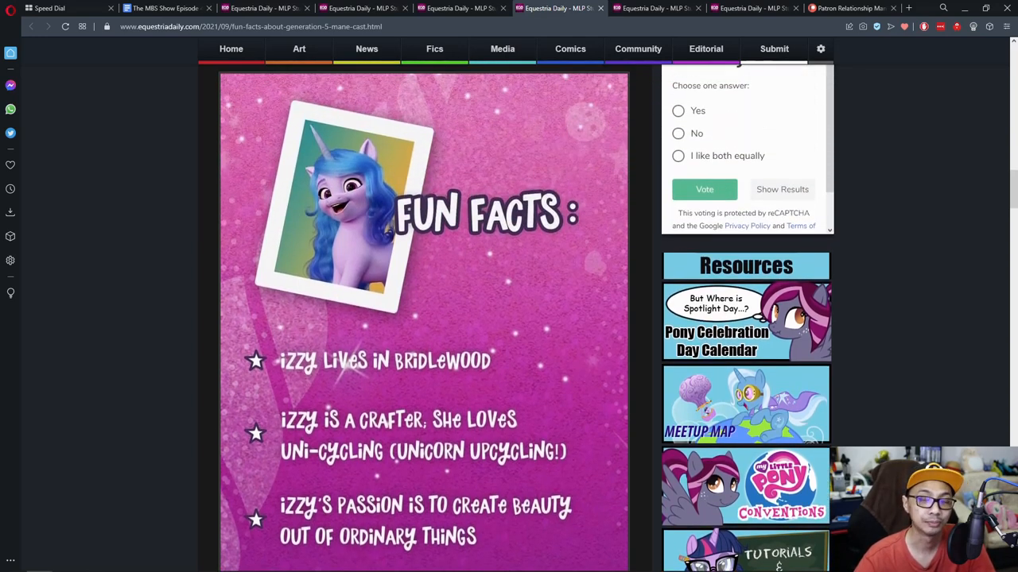
pyautogui.scroll(-3)
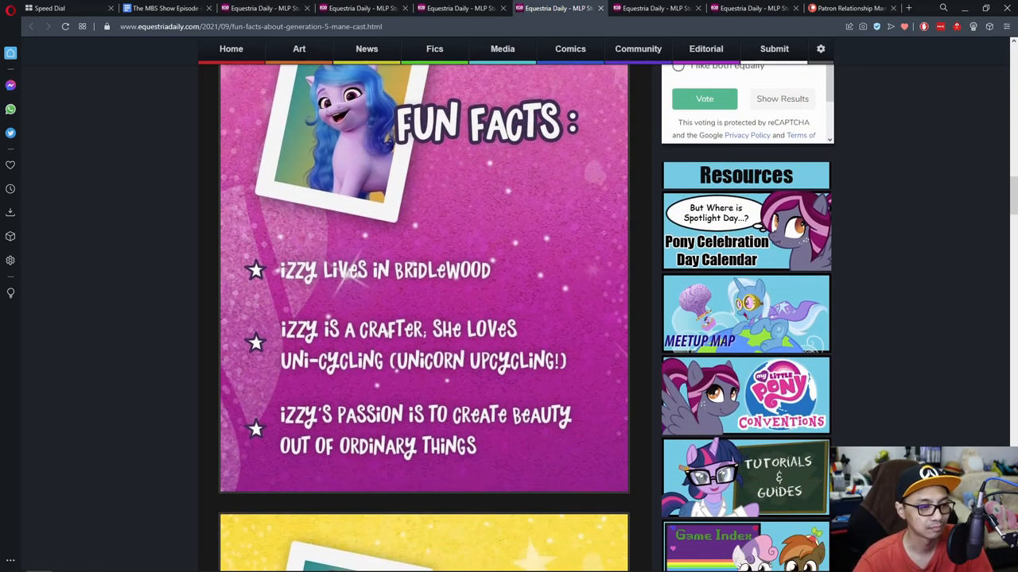
pyautogui.scroll(3)
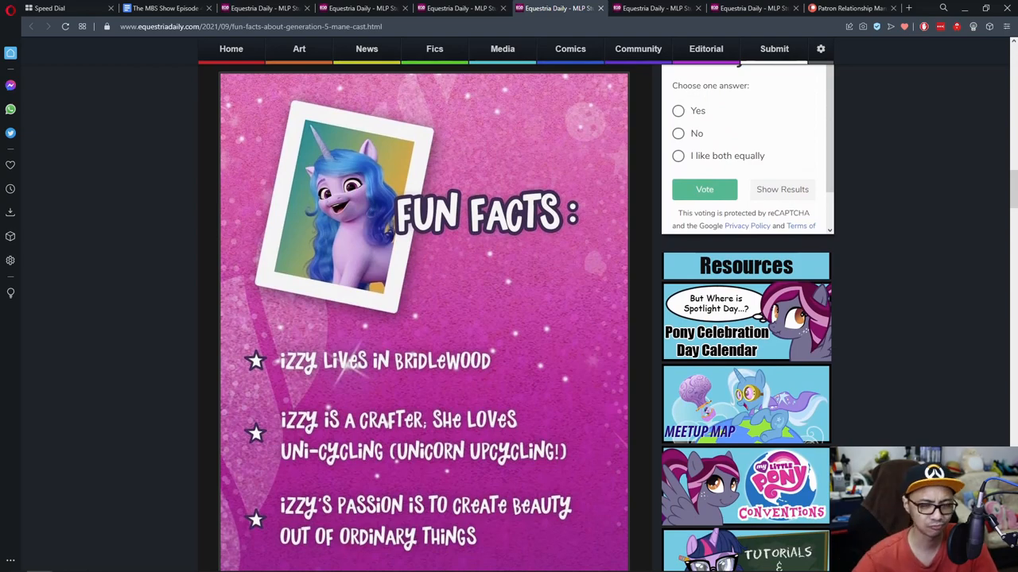
pyautogui.scroll(-3)
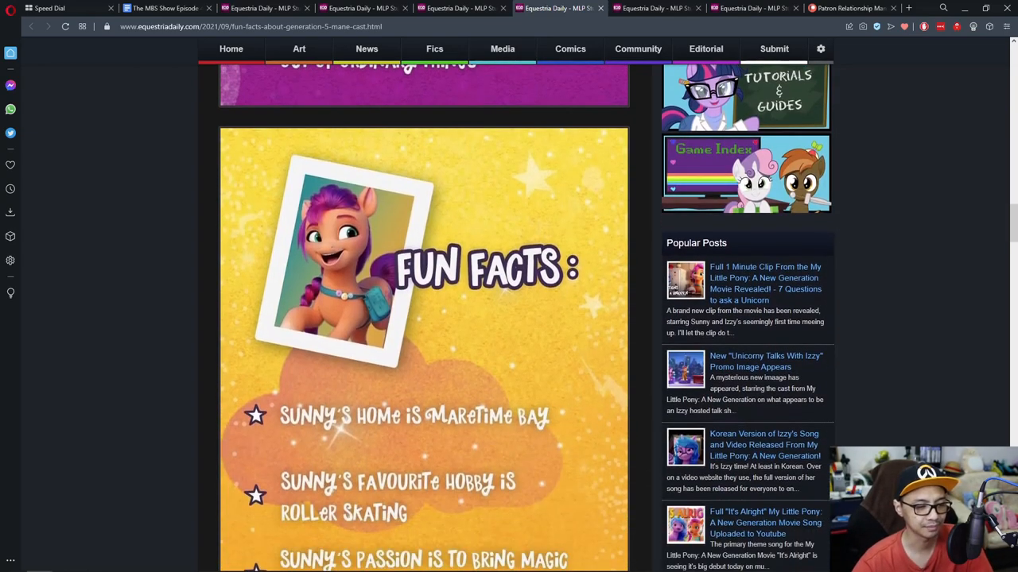
pyautogui.scroll(-3)
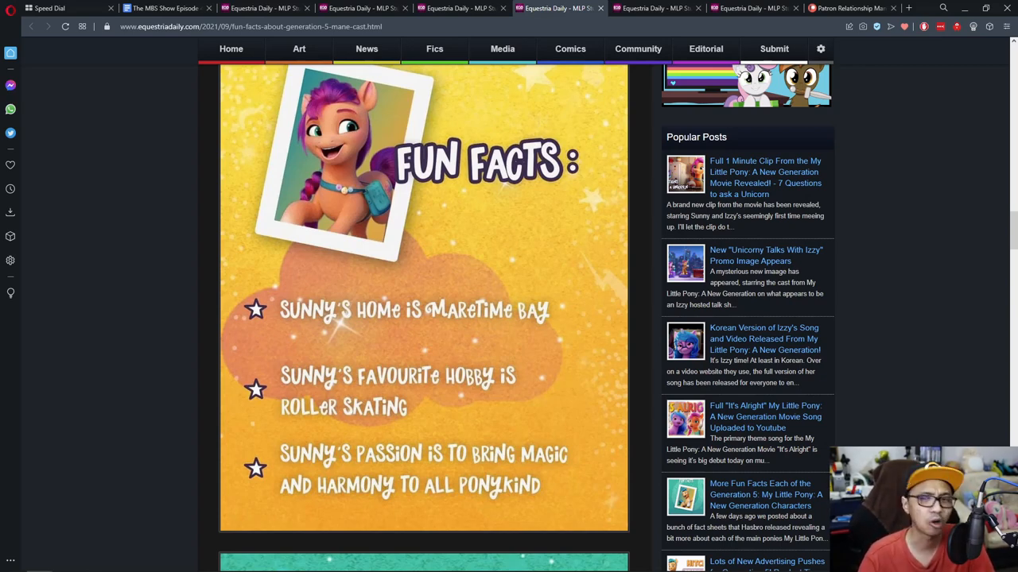
# Scroll down the mane cast fun facts article to Hitch's fact sheet.
pyautogui.scroll(-3)
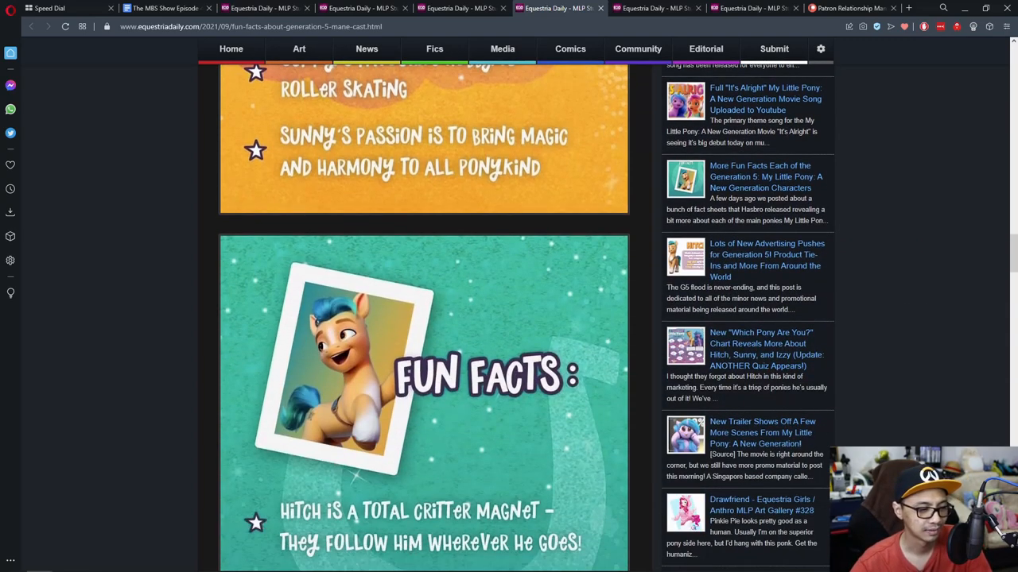
pyautogui.scroll(-3)
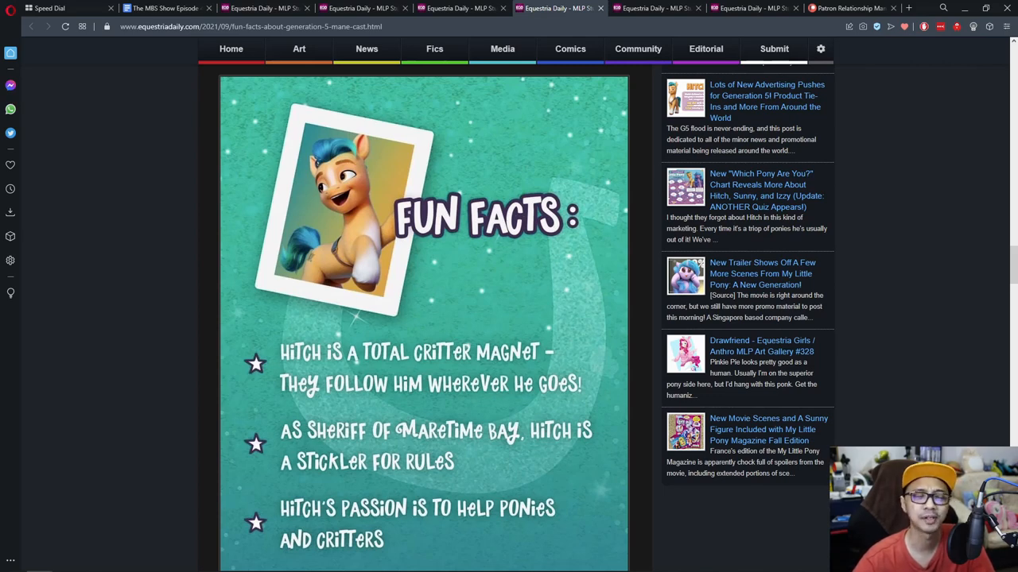
pyautogui.scroll(-3)
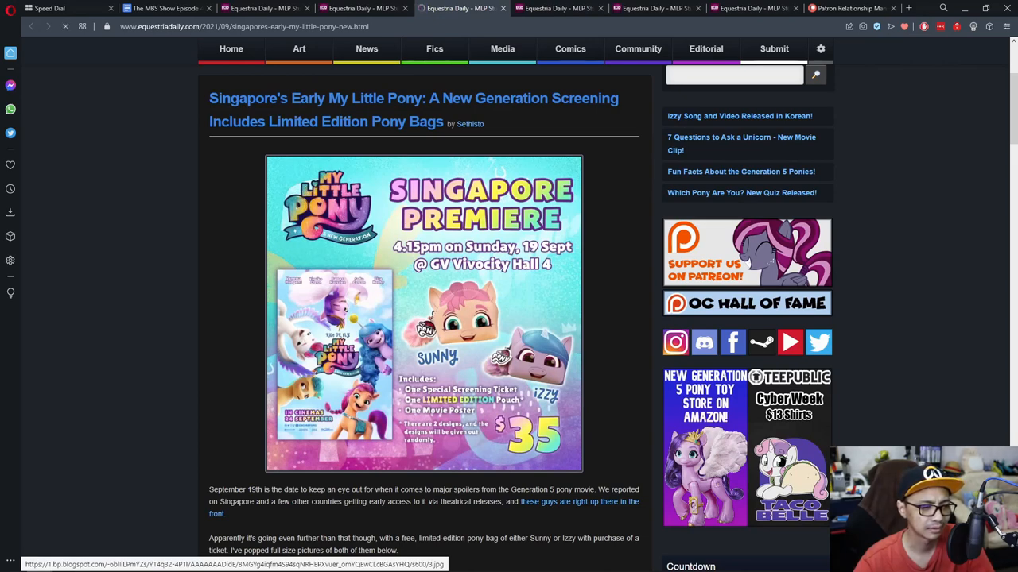
# View the Singapore premiere poster full size, then close that poster tab.
pyautogui.click(424, 312)
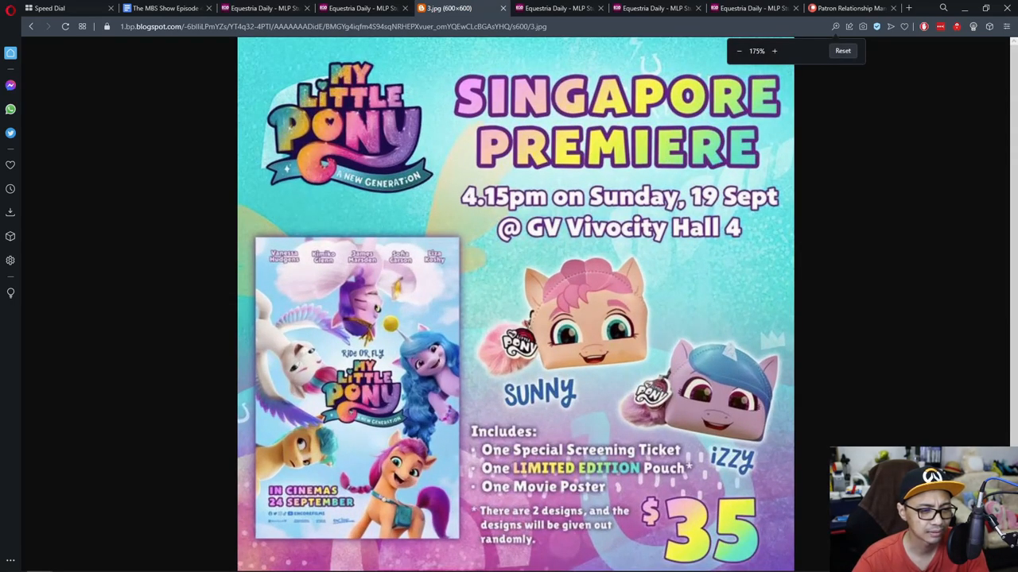
pyautogui.click(738, 51)
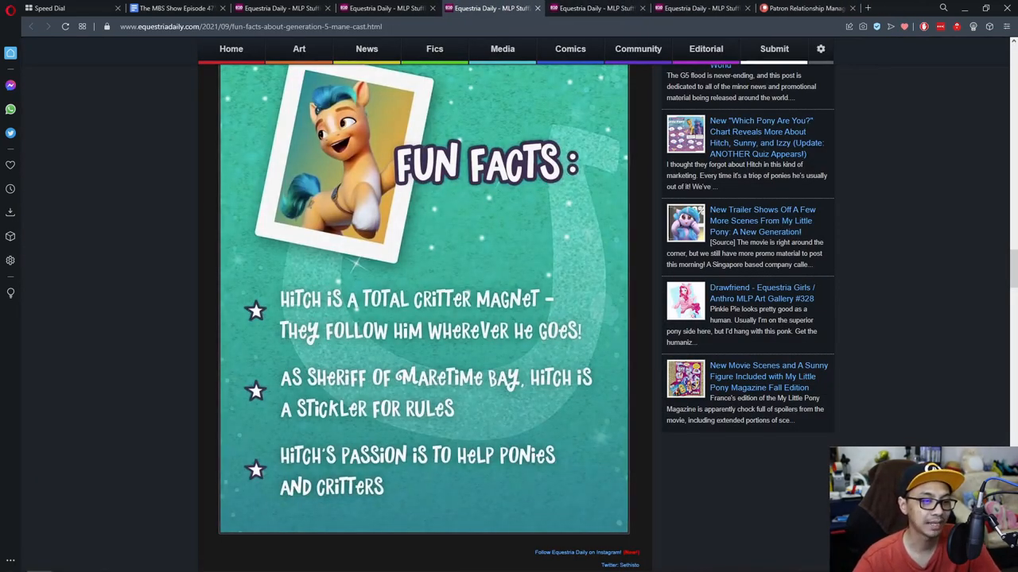
# Scroll the mane cast article up and back down to read Hitch's fun facts card.
pyautogui.scroll(3)
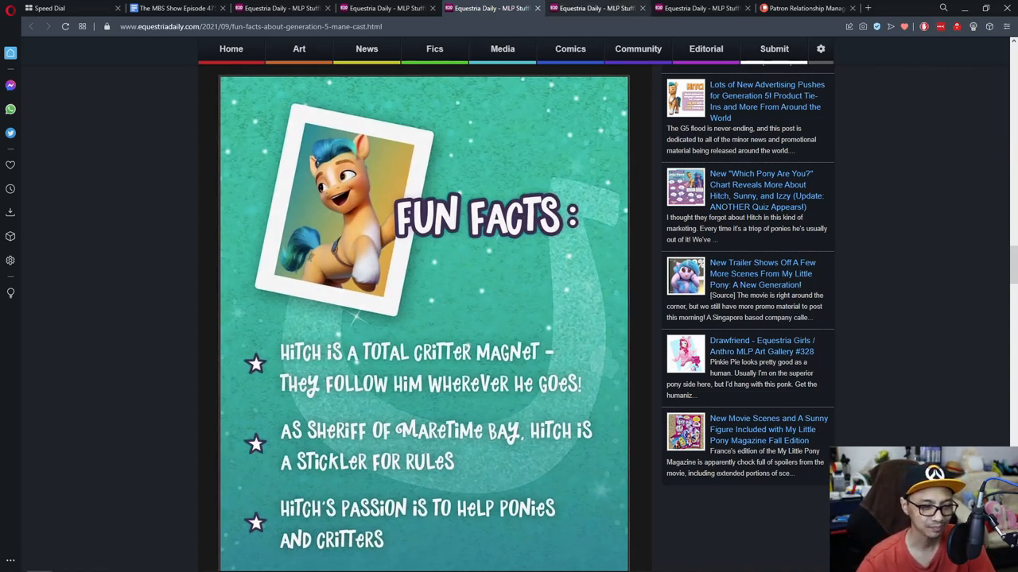
pyautogui.scroll(-3)
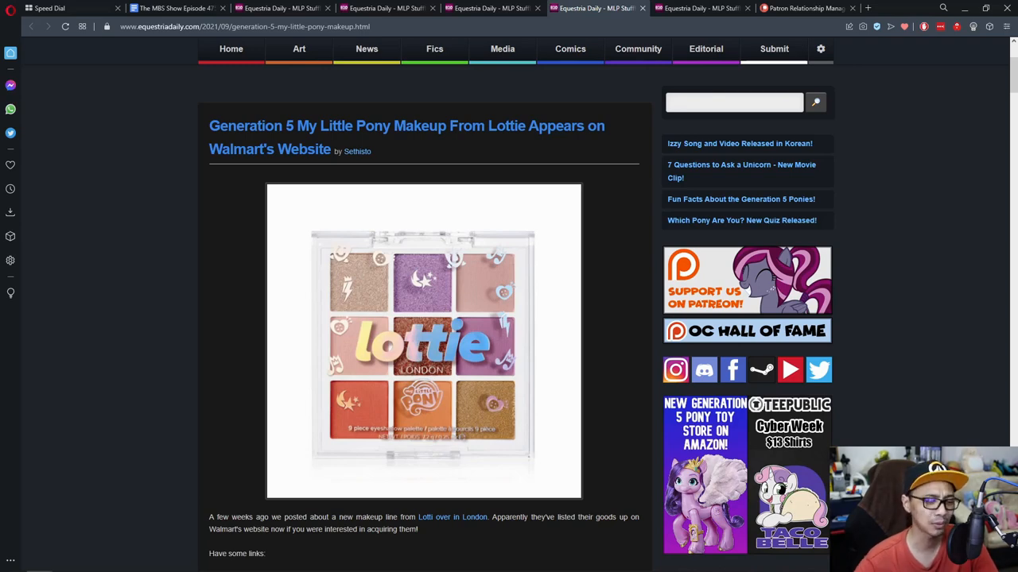
# Scroll the Lottie makeup article past its intro to the product links and eyeliner image.
pyautogui.scroll(-3)
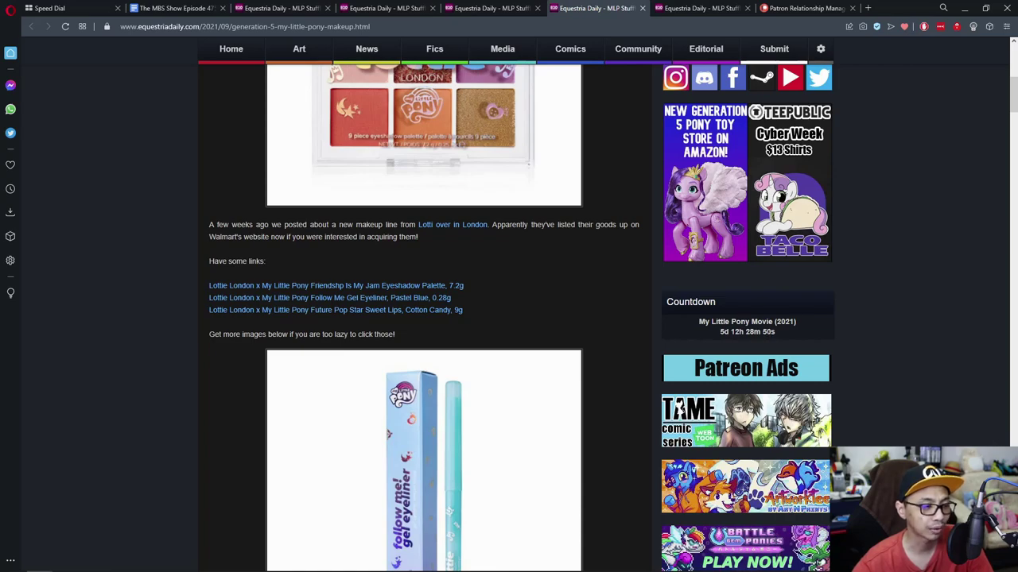
# Scroll through all the Lottie makeup product photos to the 17 reactions, then back up.
pyautogui.scroll(-3)
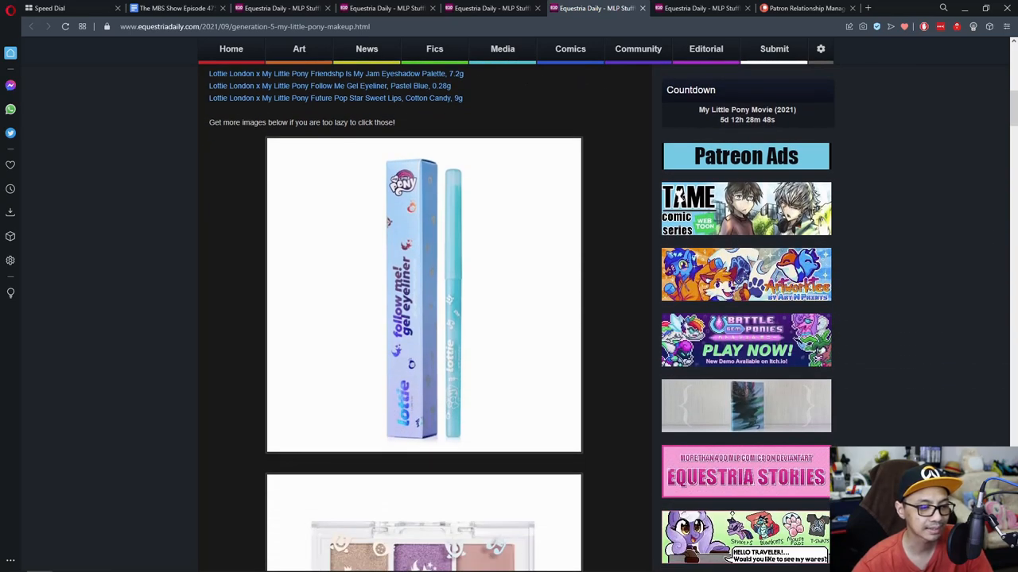
pyautogui.scroll(-3)
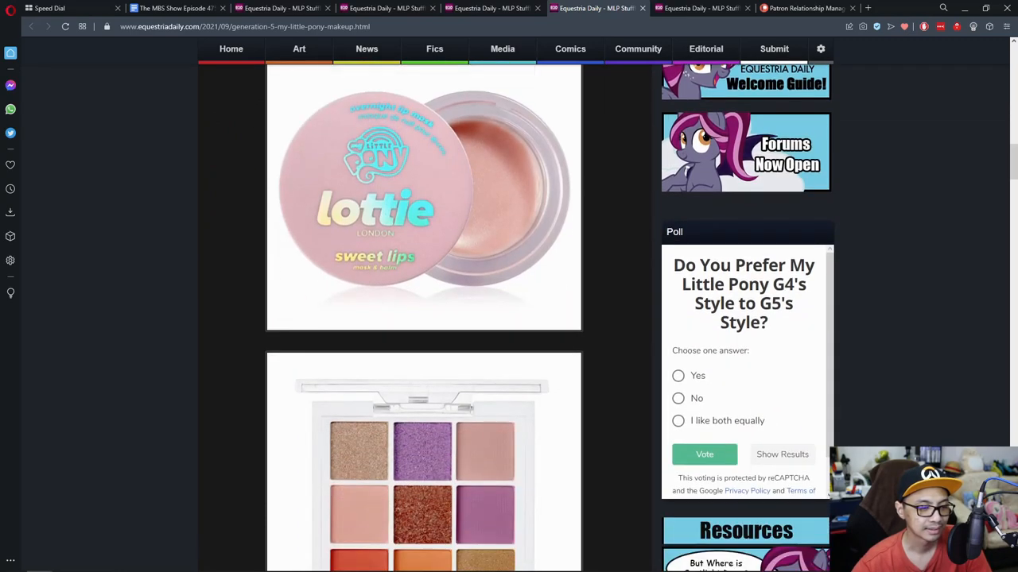
pyautogui.scroll(-3)
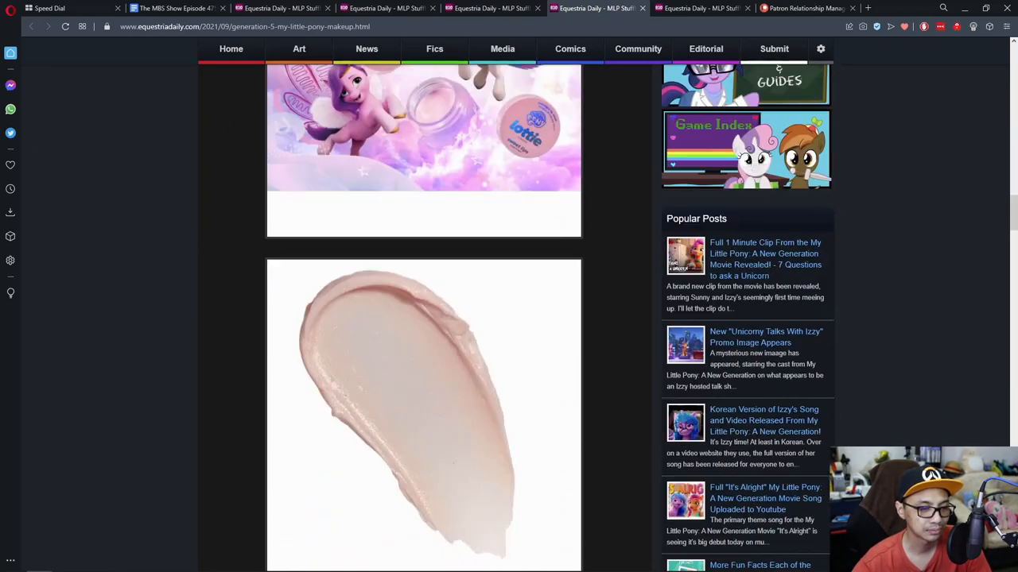
pyautogui.scroll(-3)
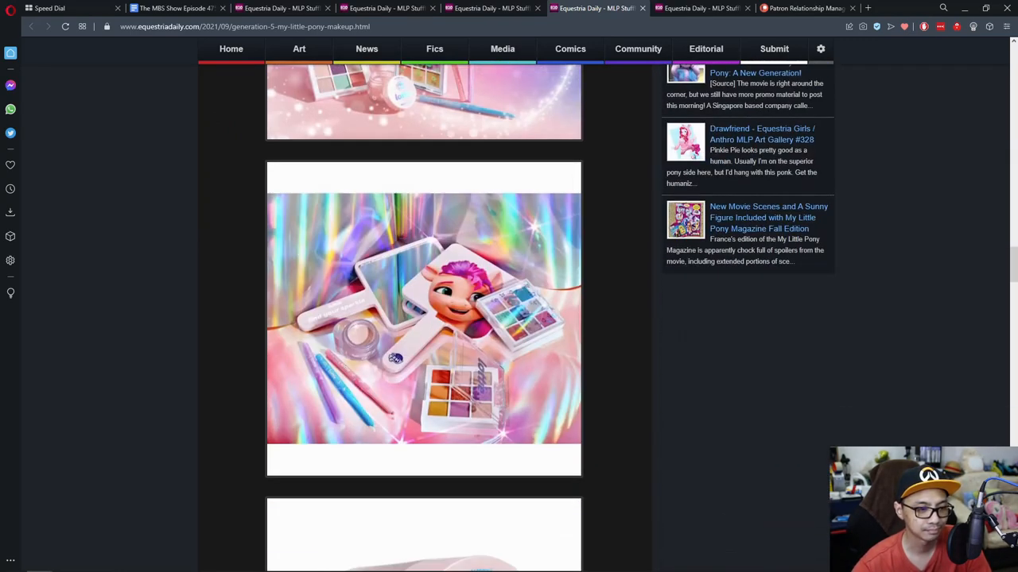
pyautogui.scroll(-3)
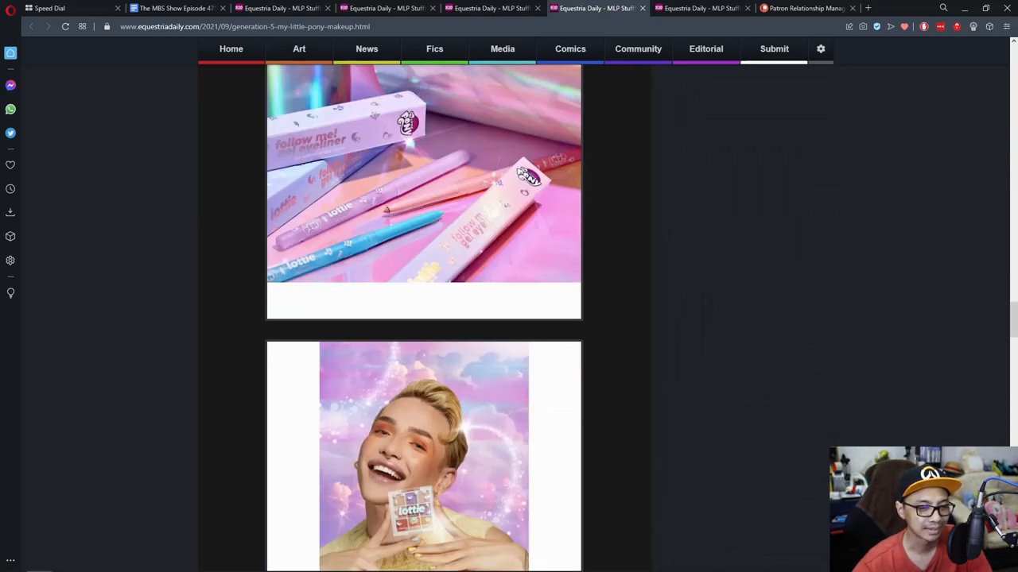
pyautogui.scroll(-3)
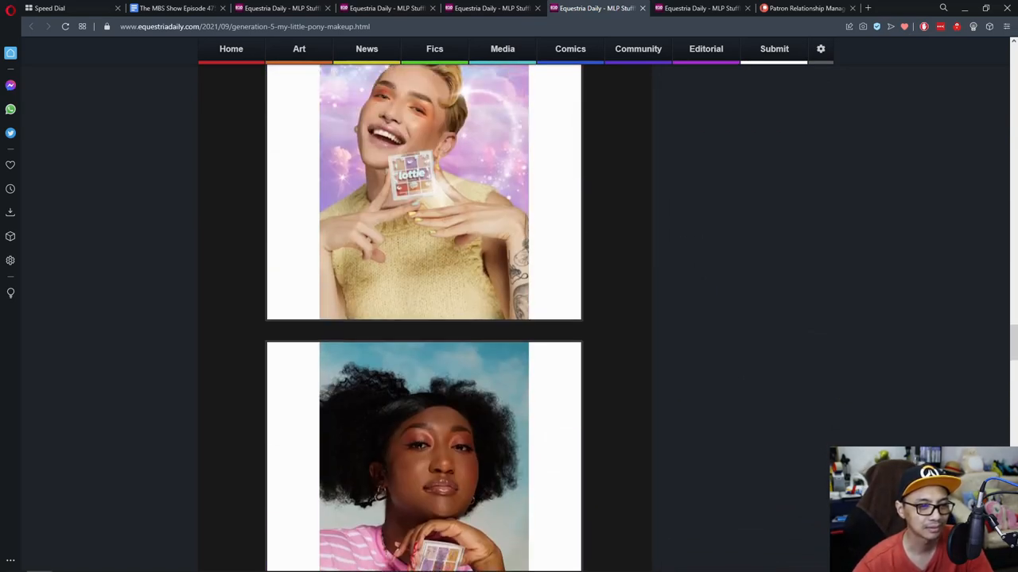
pyautogui.scroll(3)
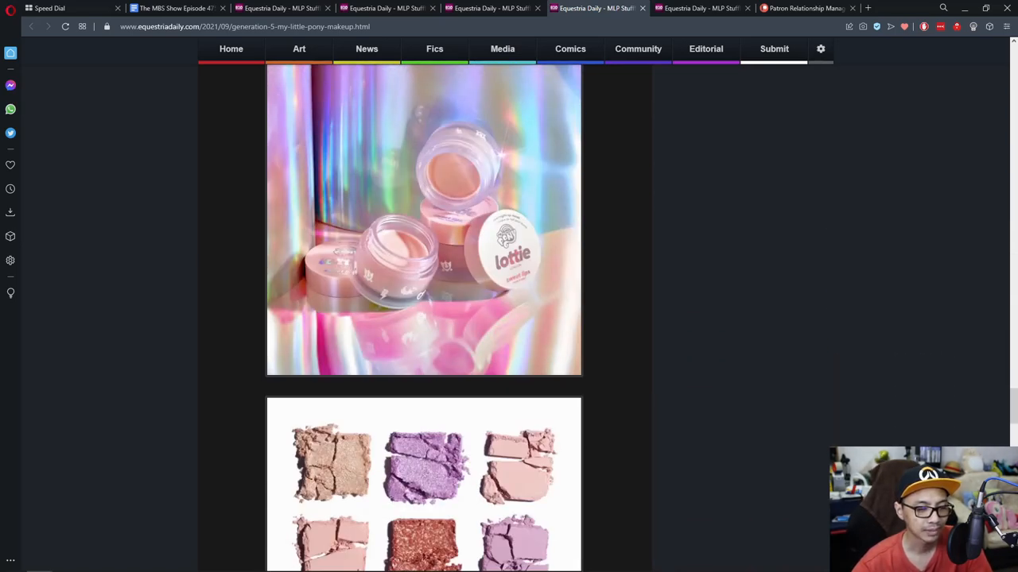
pyautogui.scroll(-3)
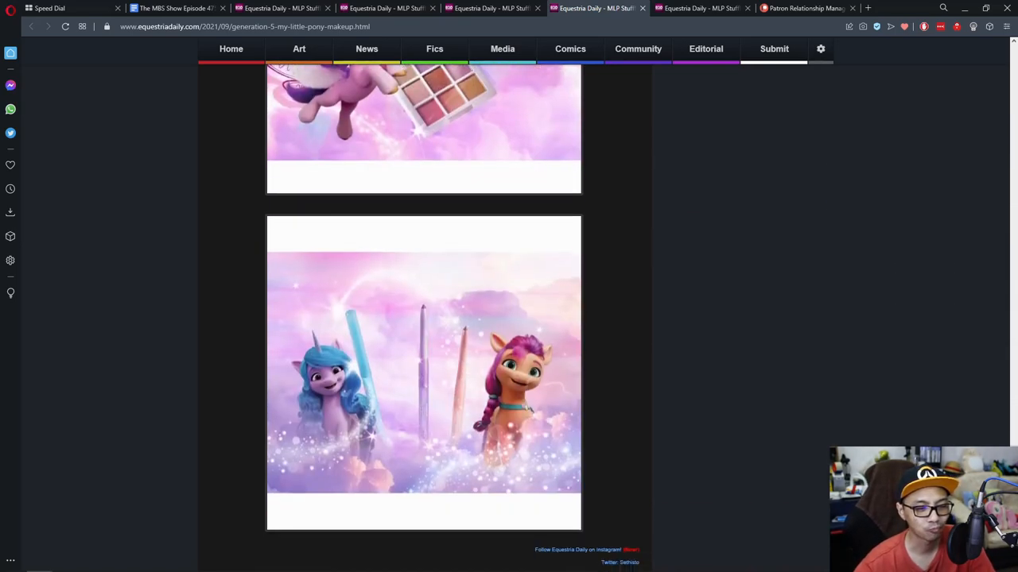
pyautogui.scroll(-3)
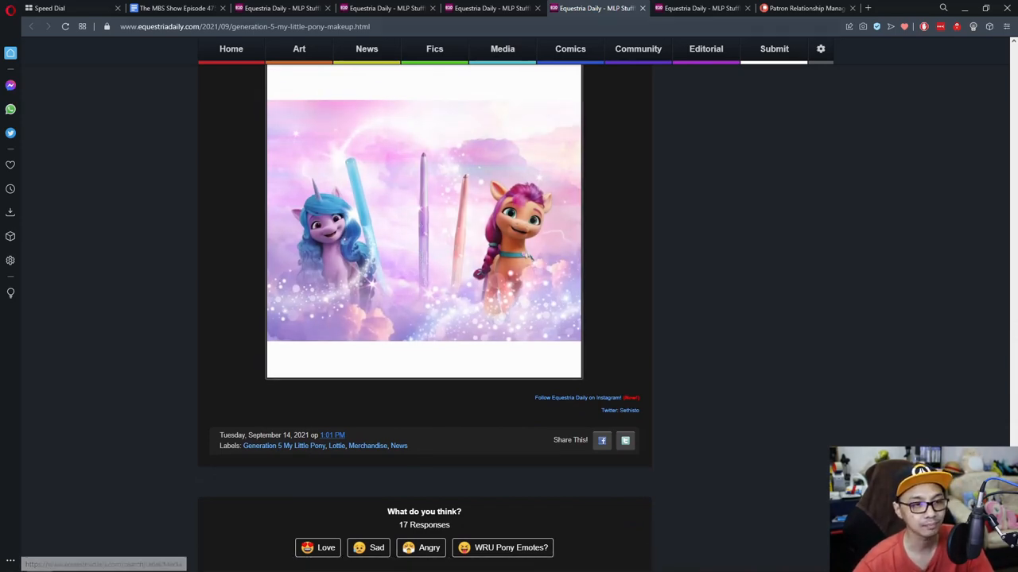
pyautogui.scroll(3)
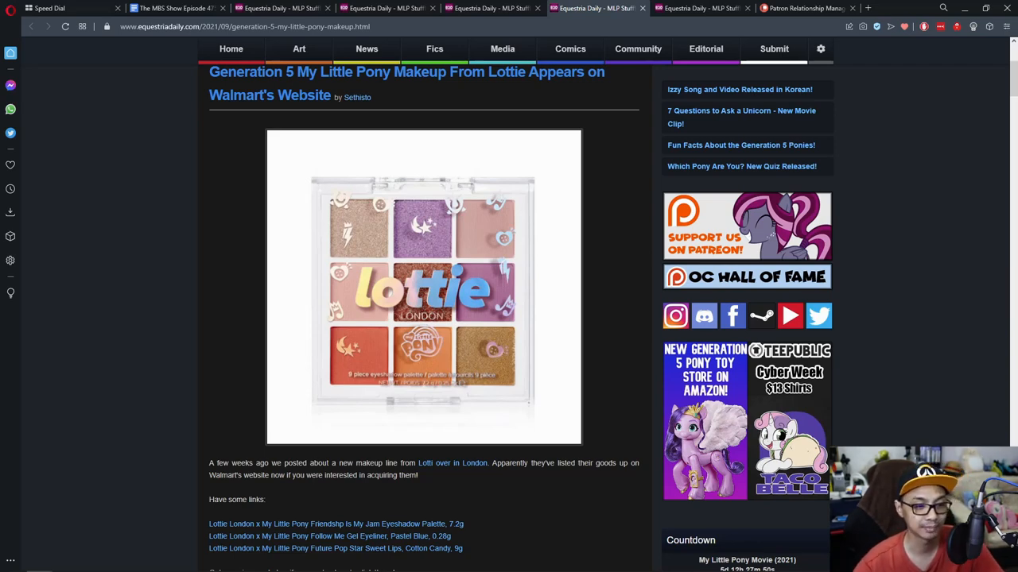
pyautogui.scroll(-3)
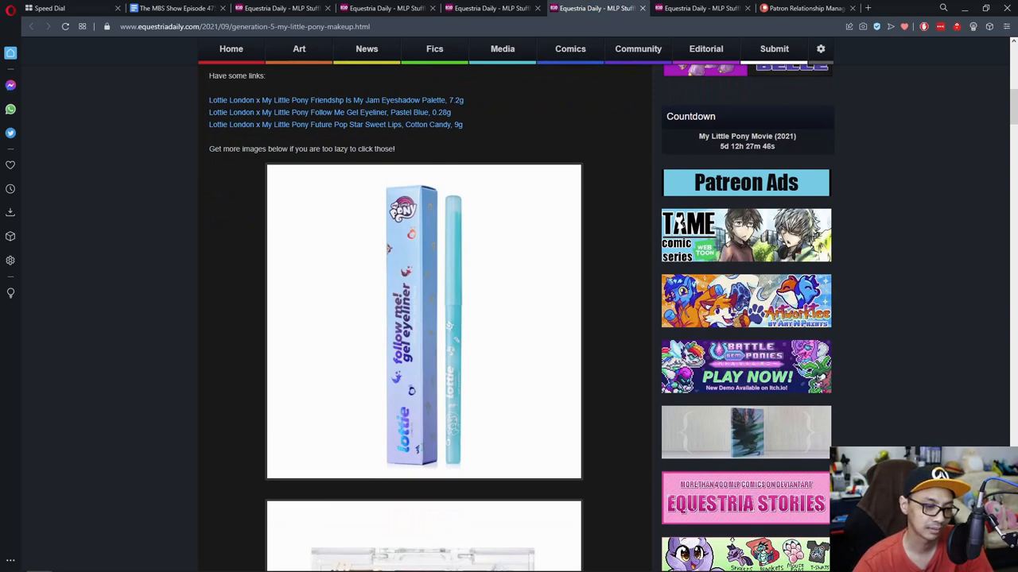
pyautogui.scroll(-3)
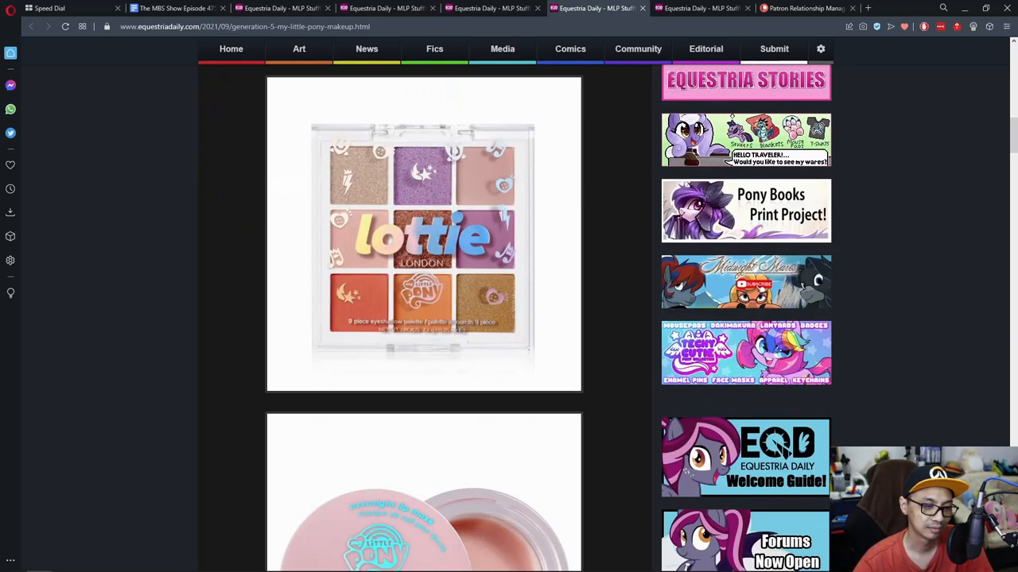
pyautogui.scroll(-3)
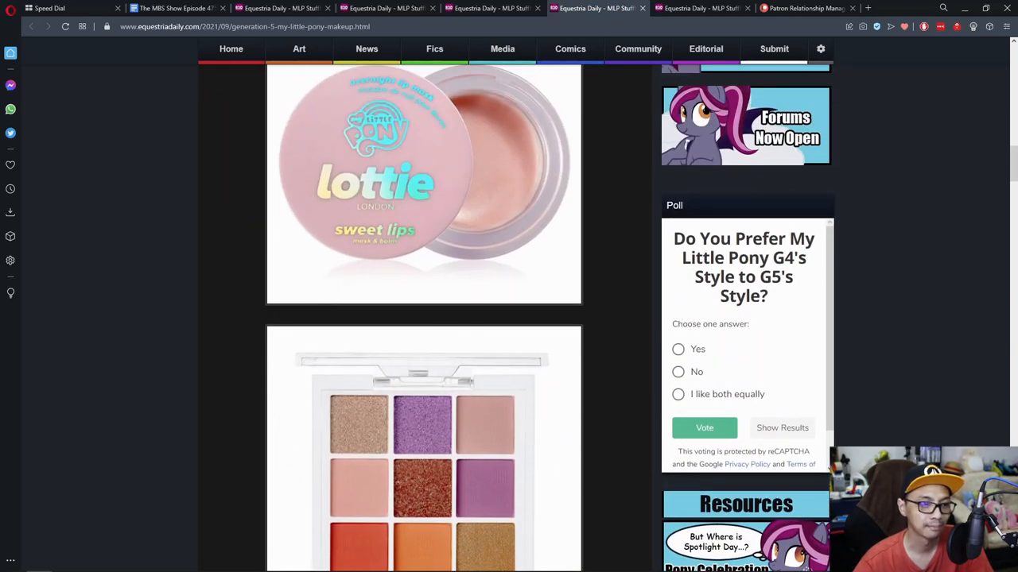
pyautogui.scroll(3)
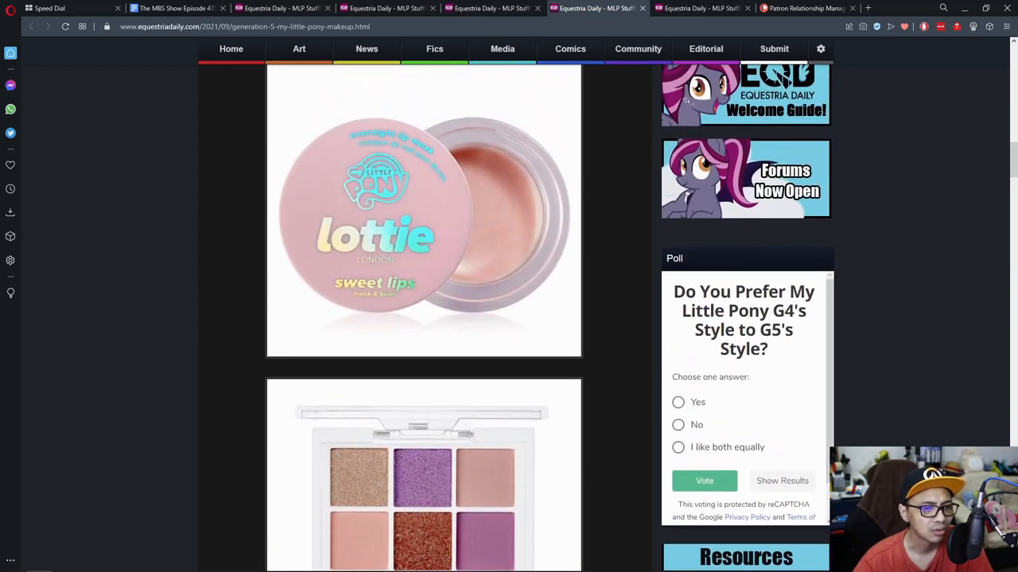
pyautogui.moveTo(424, 211)
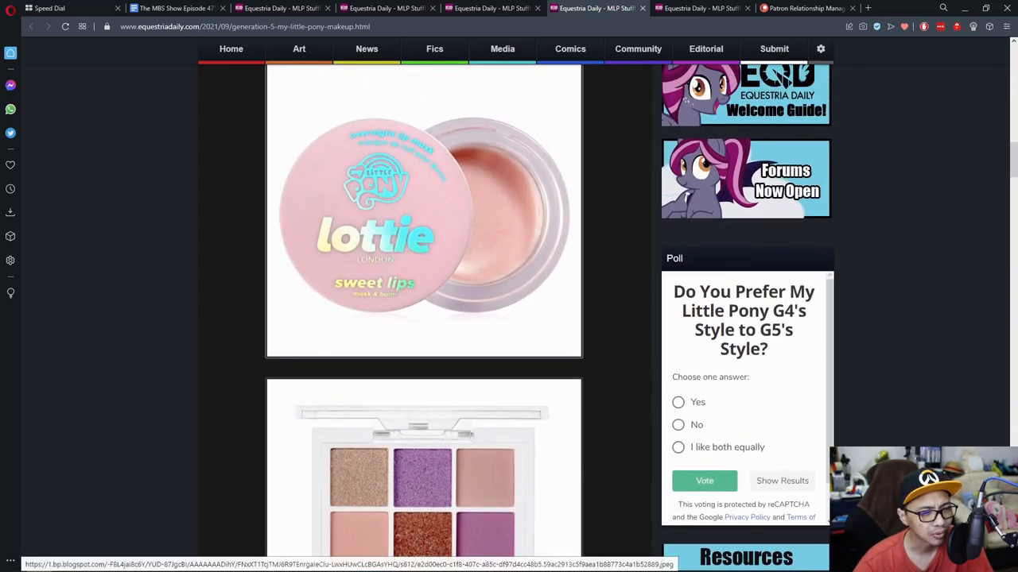
pyautogui.scroll(-3)
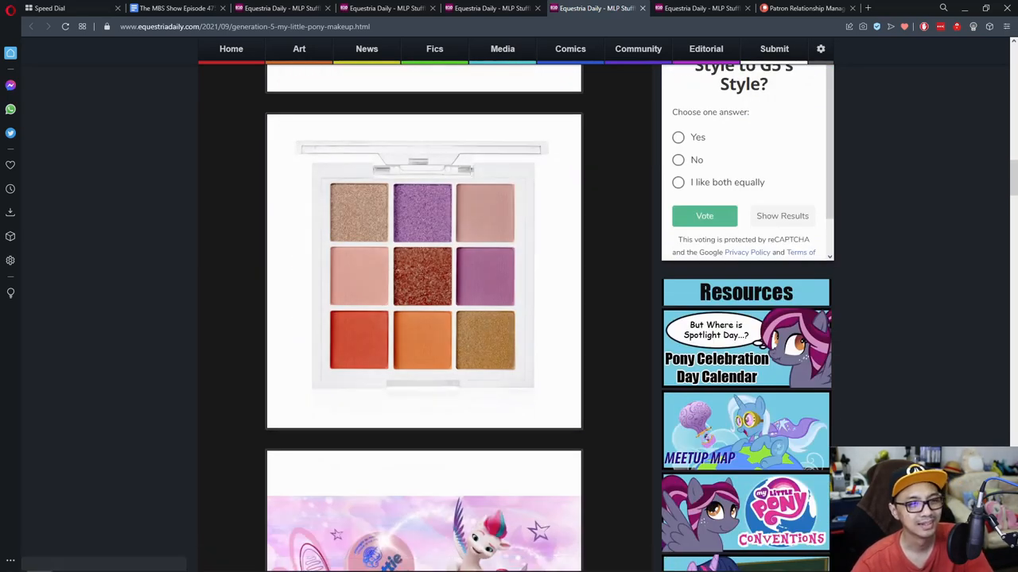
pyautogui.scroll(3)
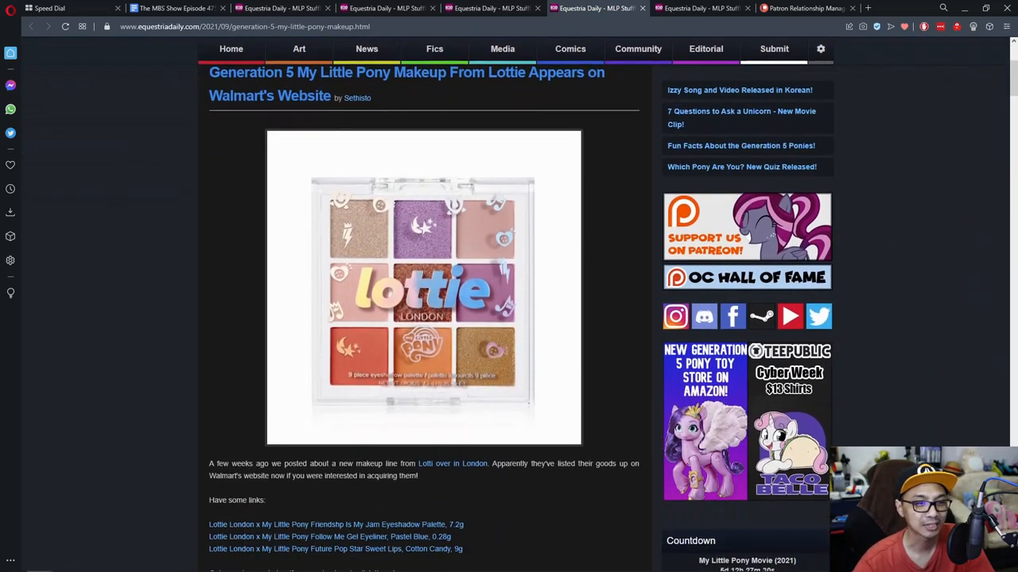
pyautogui.scroll(3)
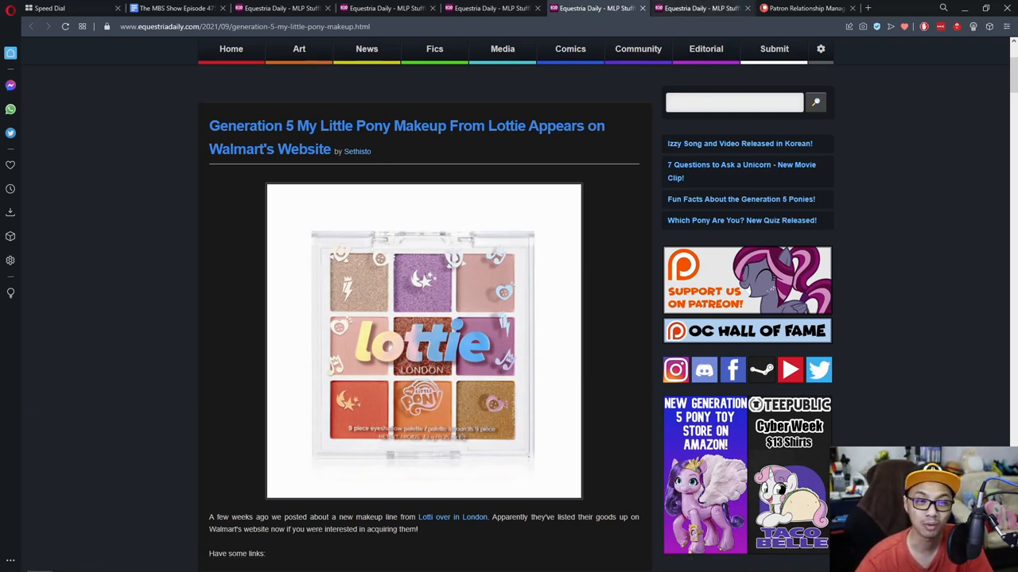
# Switch to the MightyJaxx Kwystal Fwenz Series One G4 pony set article.
pyautogui.click(699, 8)
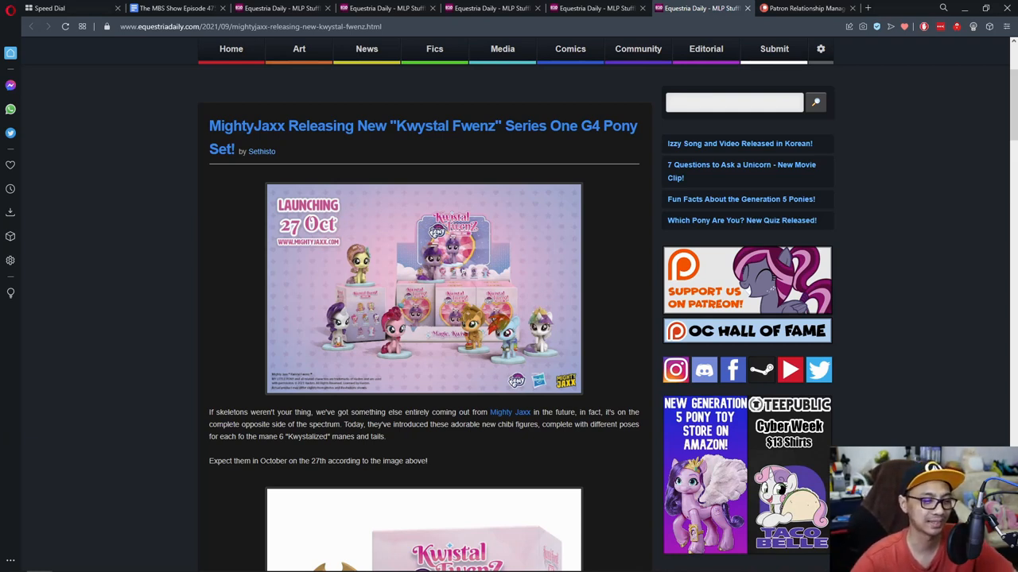
pyautogui.scroll(-3)
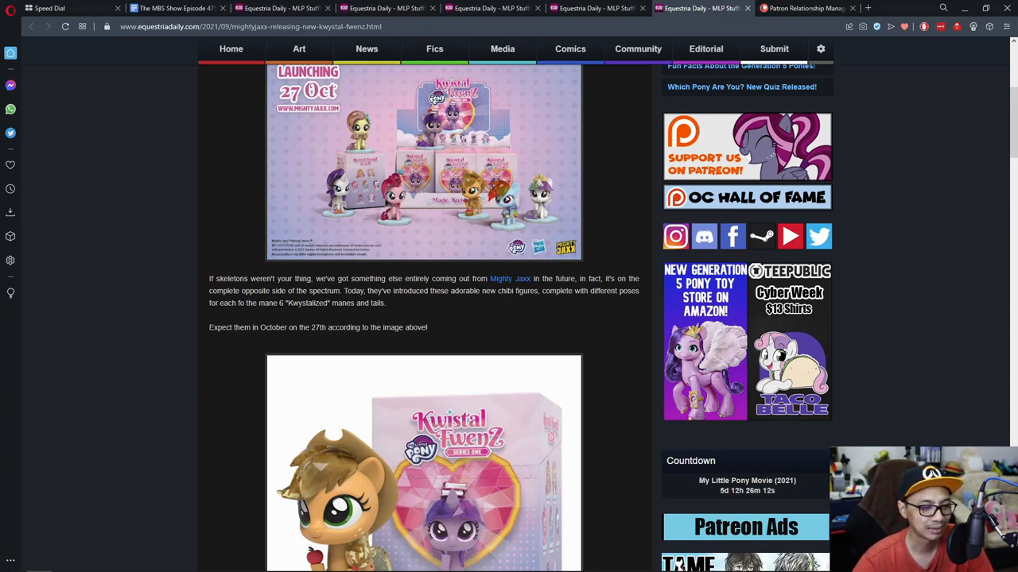
# Open the Kwystal Fwenz launch poster full size, then return to the article and scroll down.
pyautogui.scroll(3)
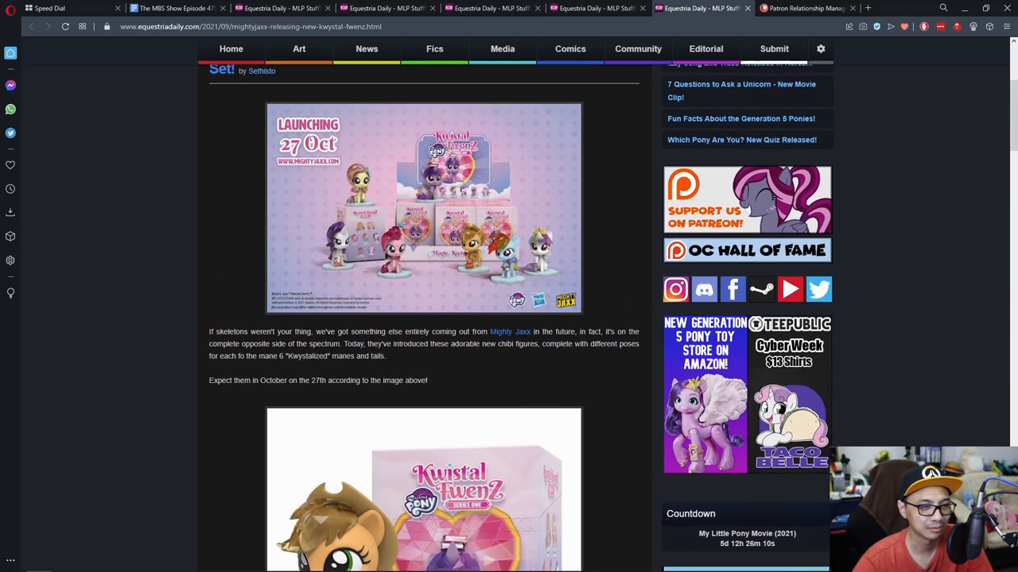
pyautogui.scroll(-3)
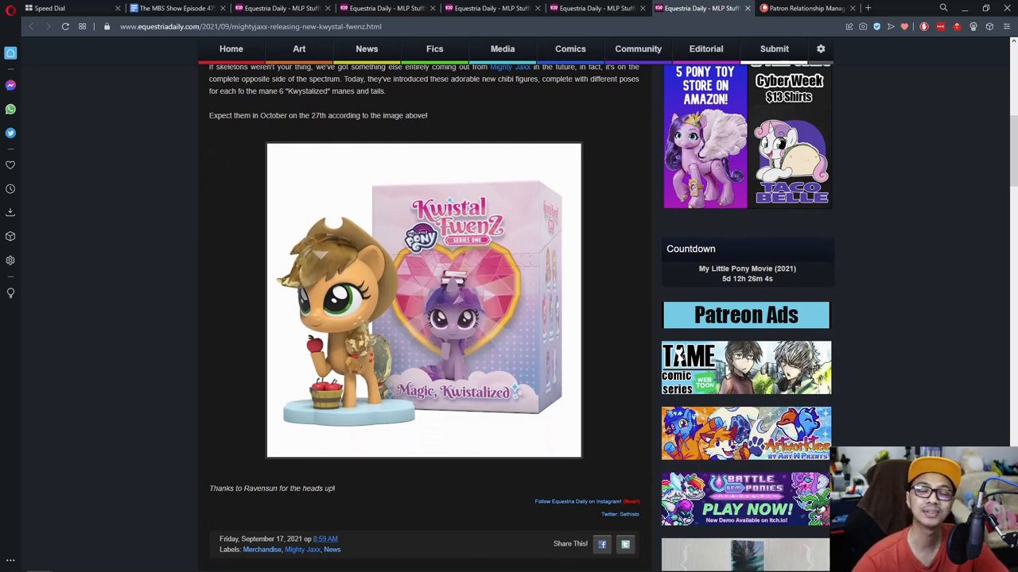
pyautogui.scroll(3)
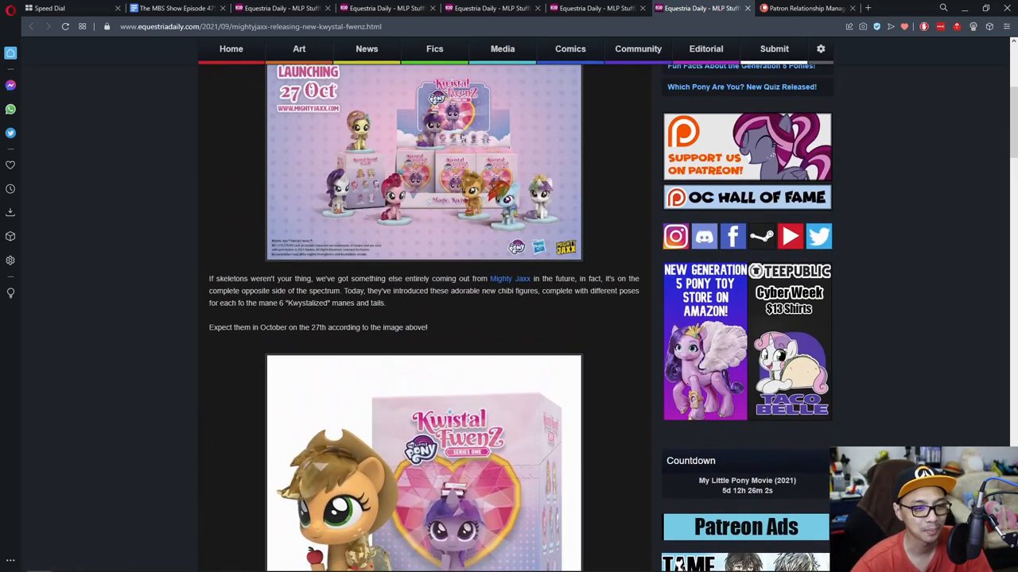
pyautogui.click(423, 159)
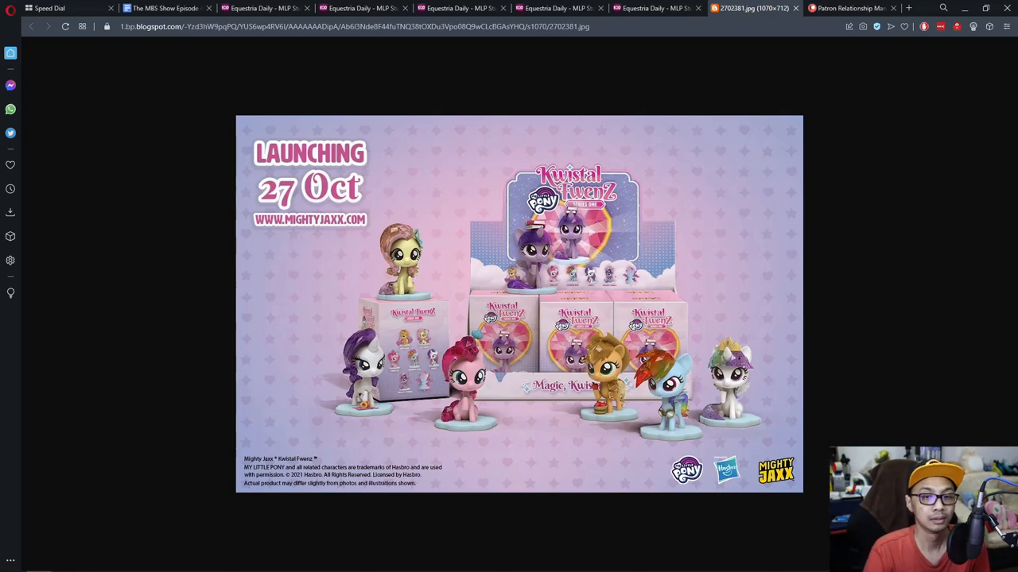
pyautogui.click(652, 8)
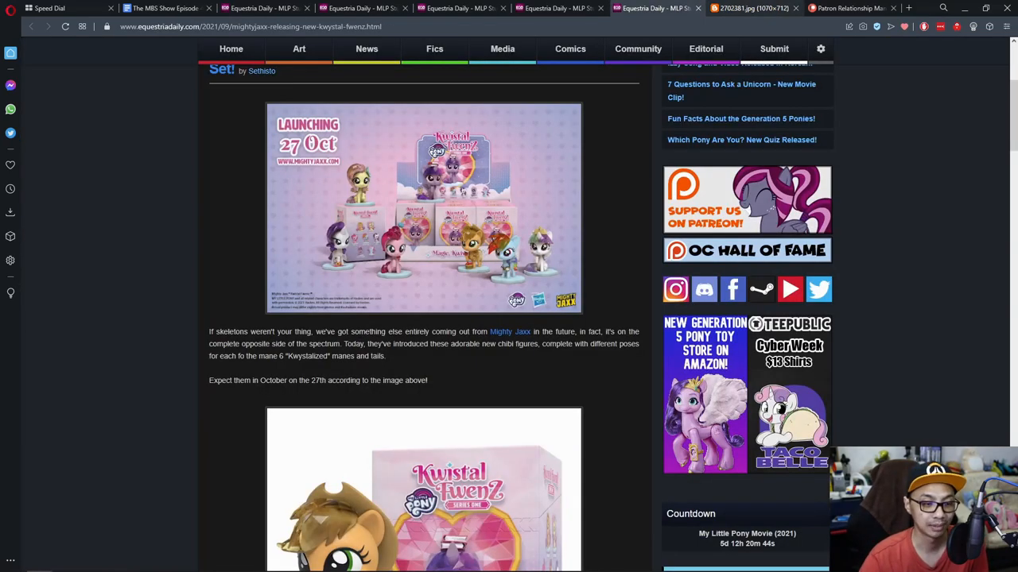
pyautogui.scroll(-3)
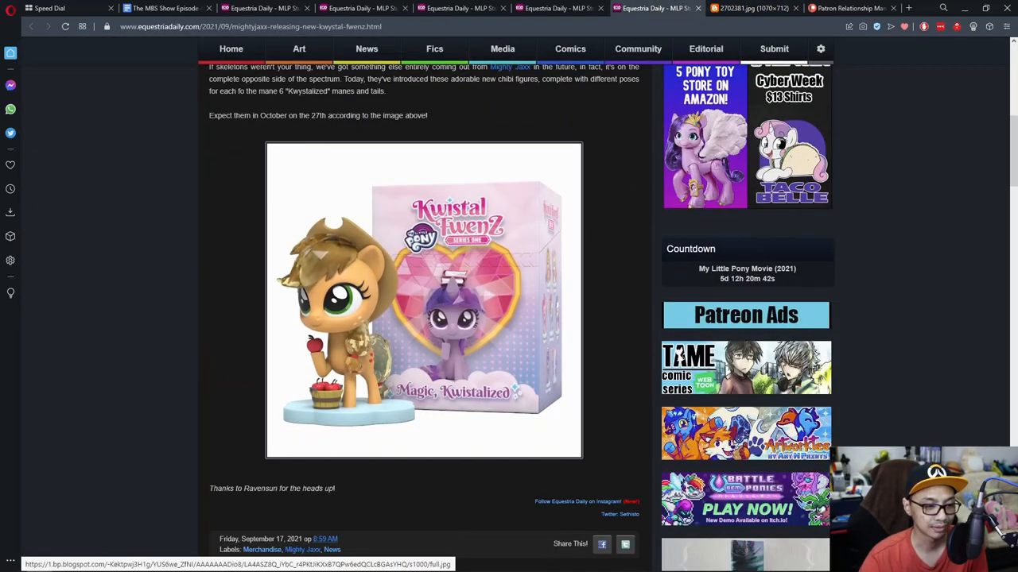